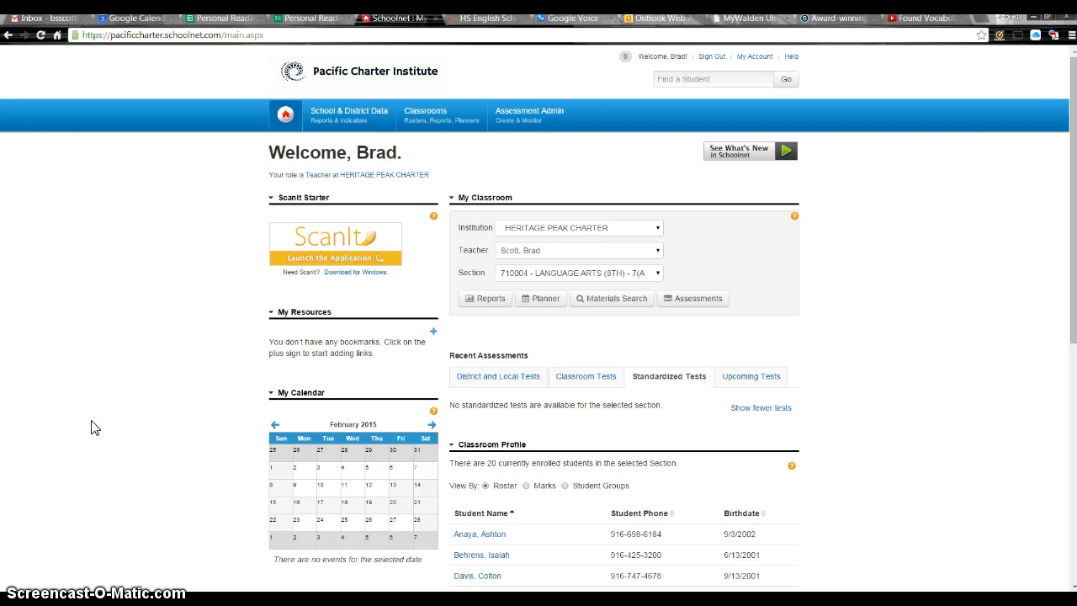
mouse_move(165, 209)
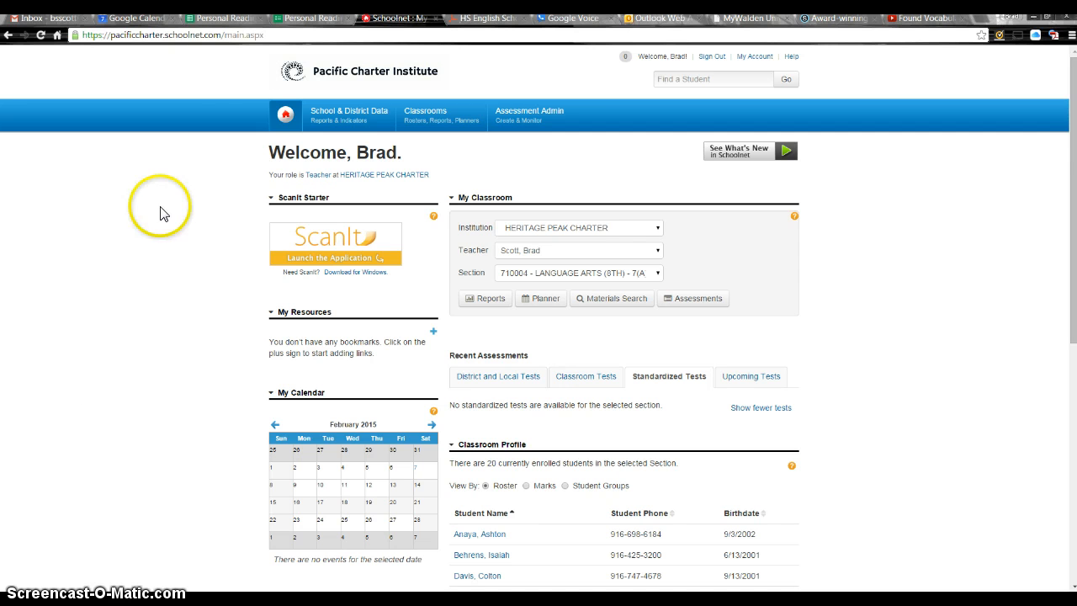
mouse_move(209, 81)
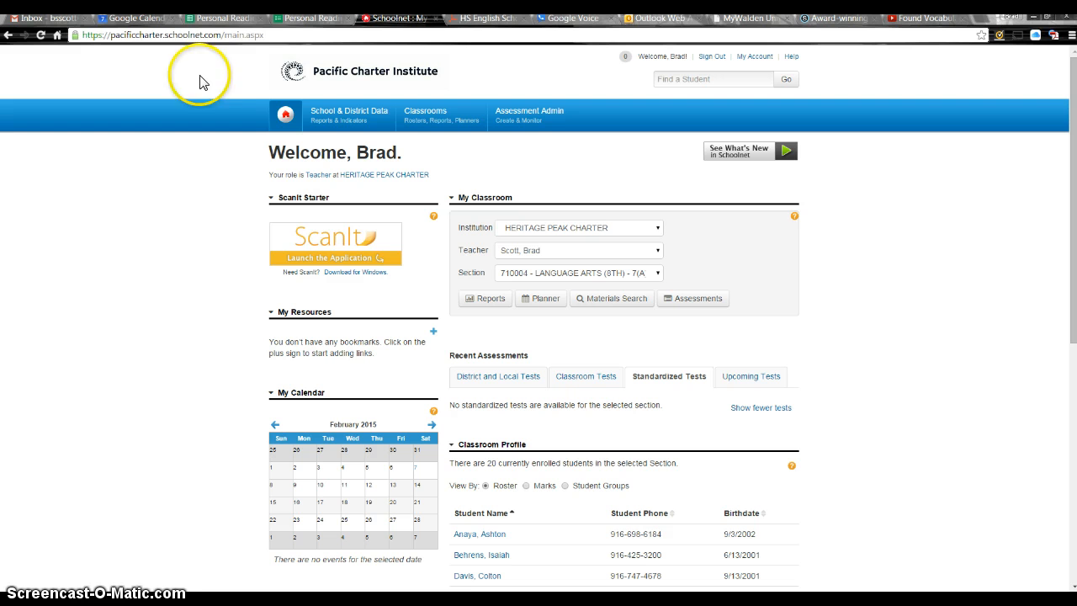
Step: Leave the Schoolnet teacher home page and go to schoology.com's sign-in page
click(168, 43)
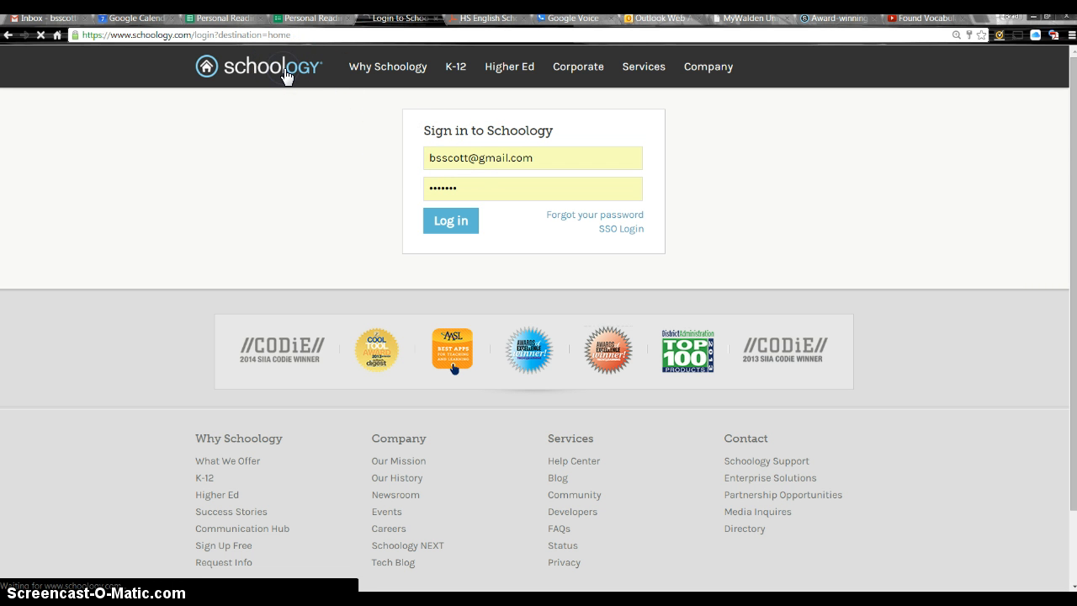
Step: Go to the public Schoology home page via the Schoology logo
click(451, 219)
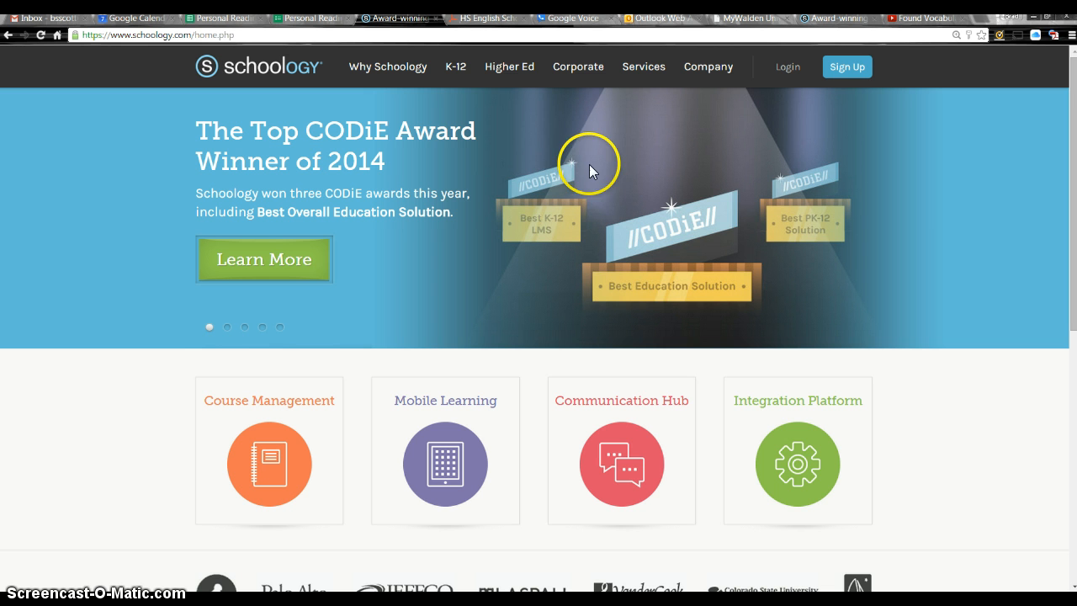
mouse_move(659, 168)
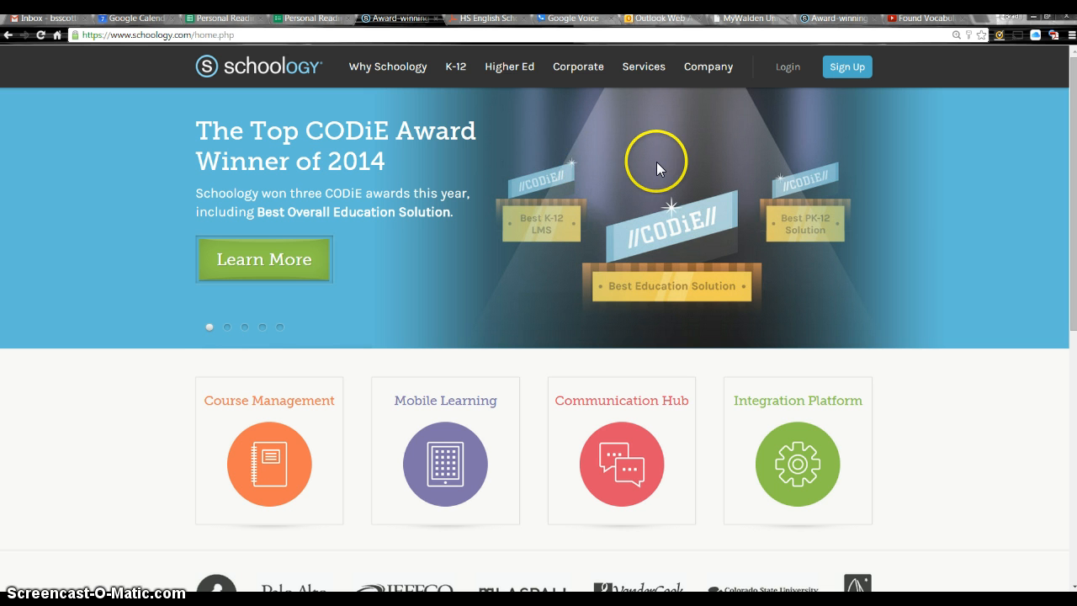
mouse_move(683, 150)
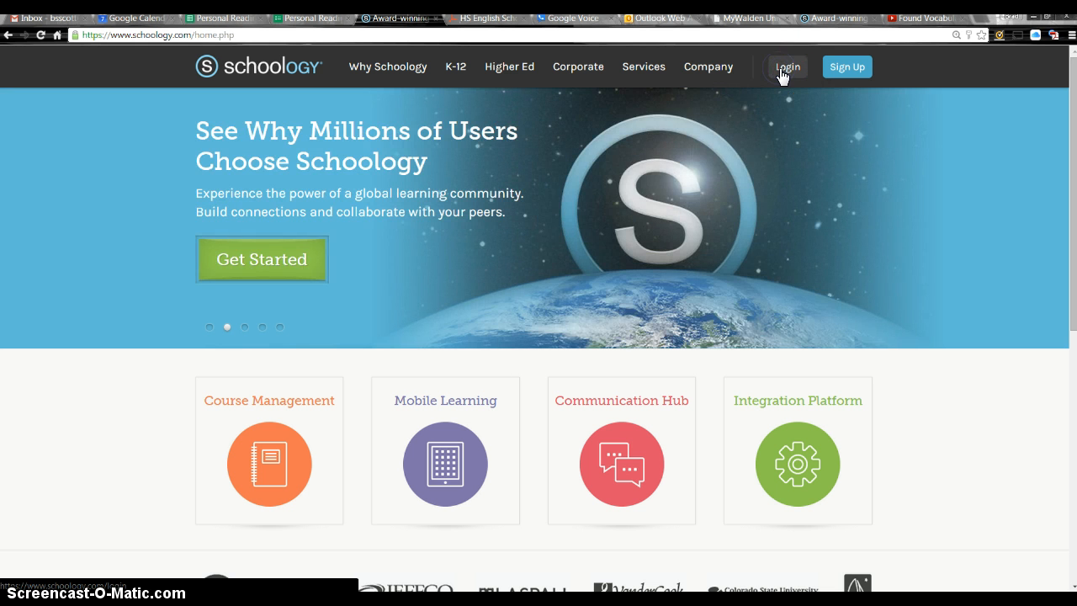
Step: Fill the sign-in form with the saved account email (from 'her') and the password
click(788, 67)
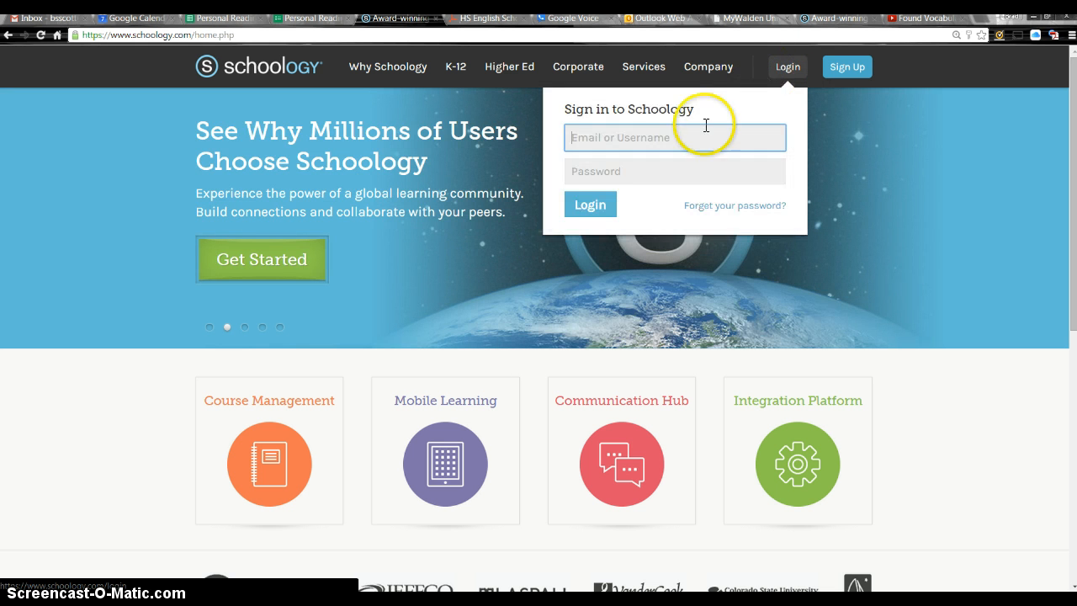
click(673, 138)
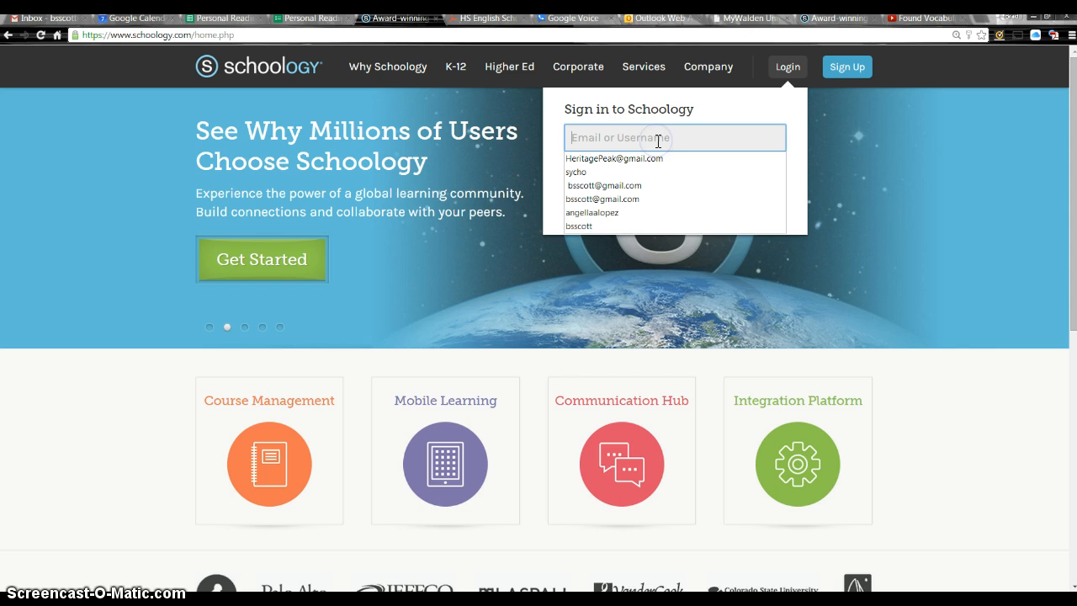
text(her)
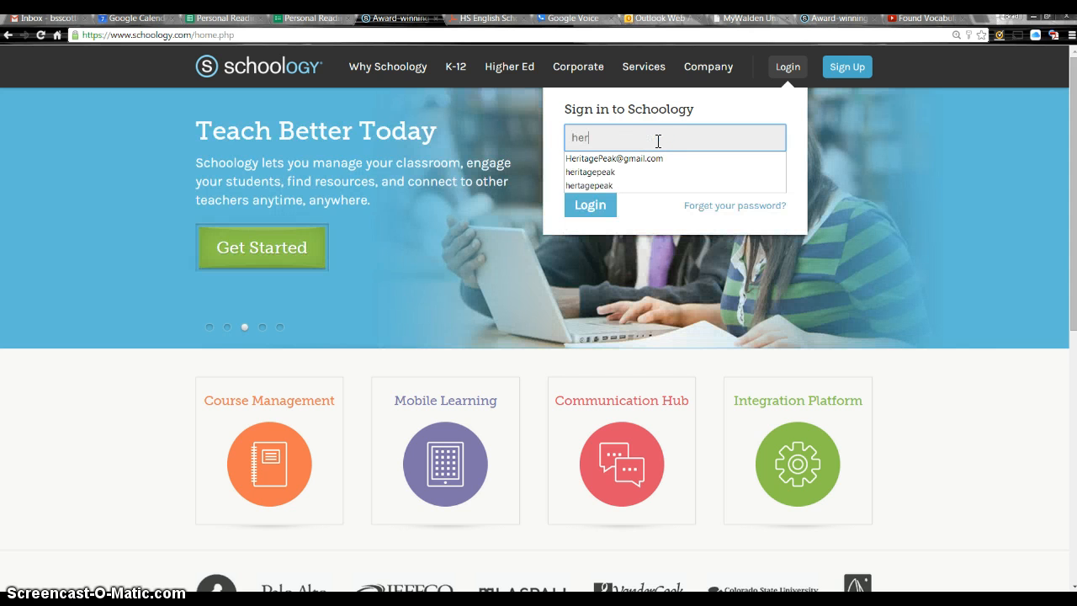
click(614, 158)
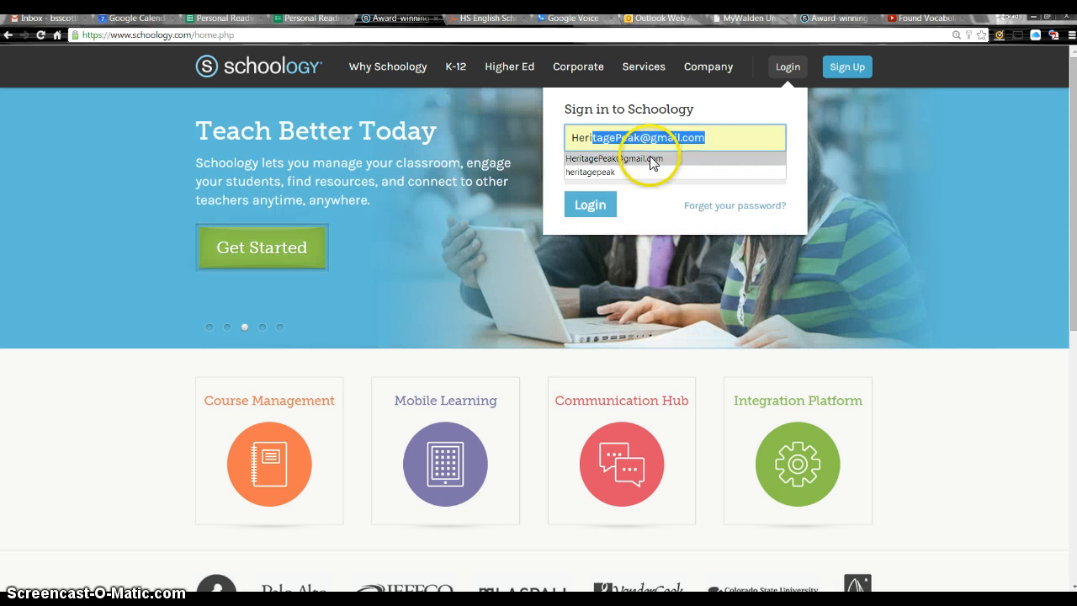
click(616, 158)
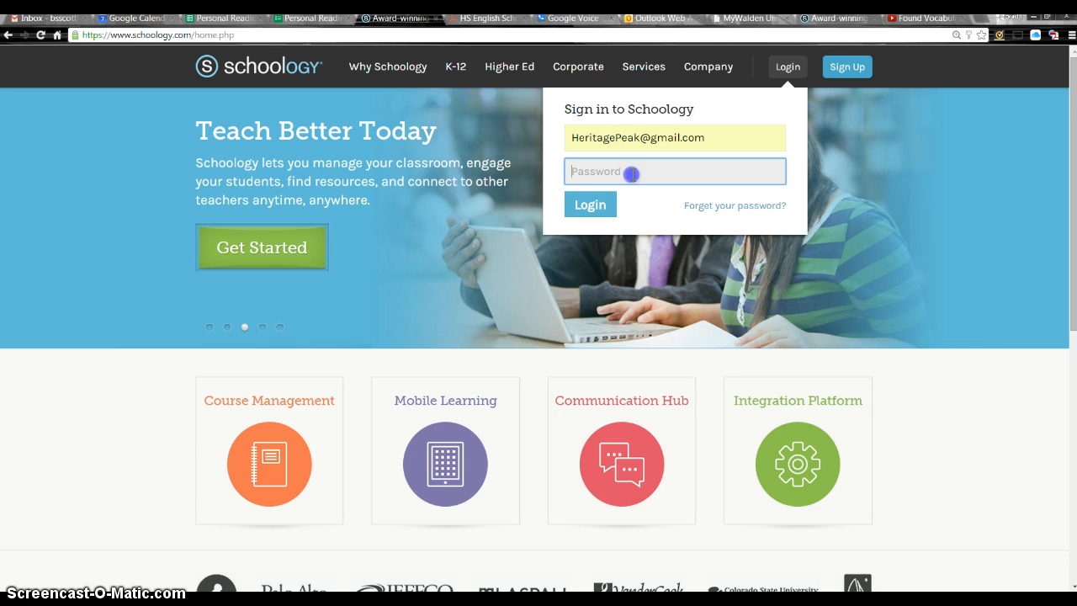
text(••••)
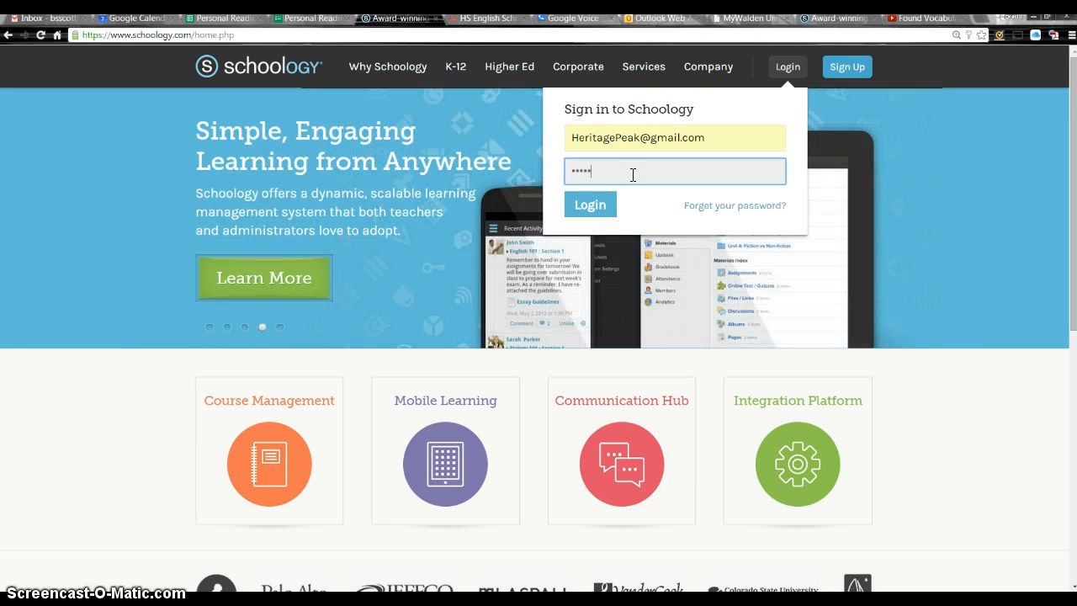
Step: Submit the sign-in to reach the parent summary page
click(589, 205)
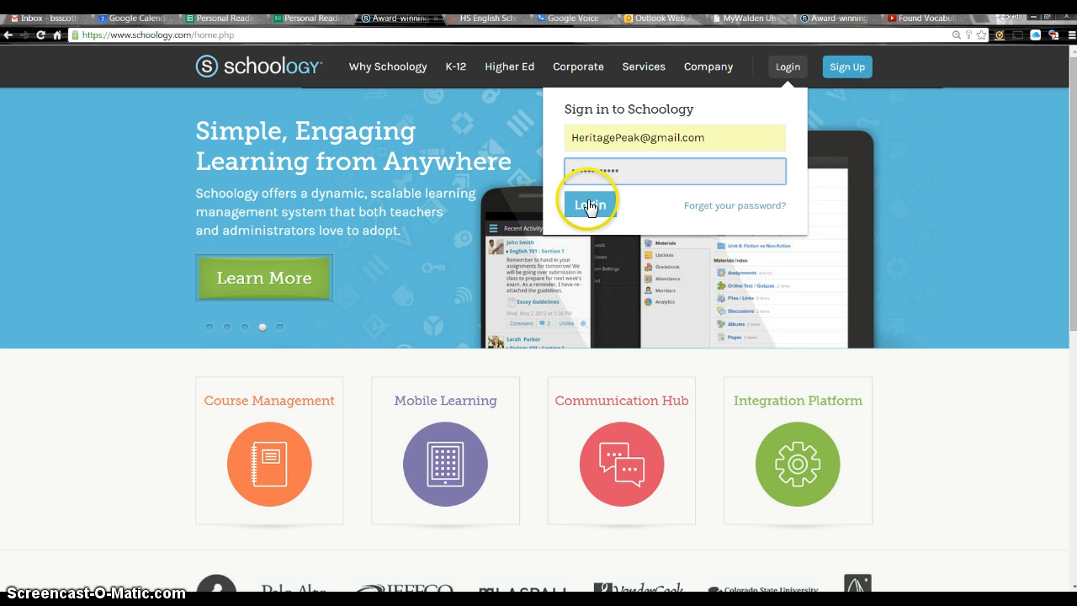
click(589, 205)
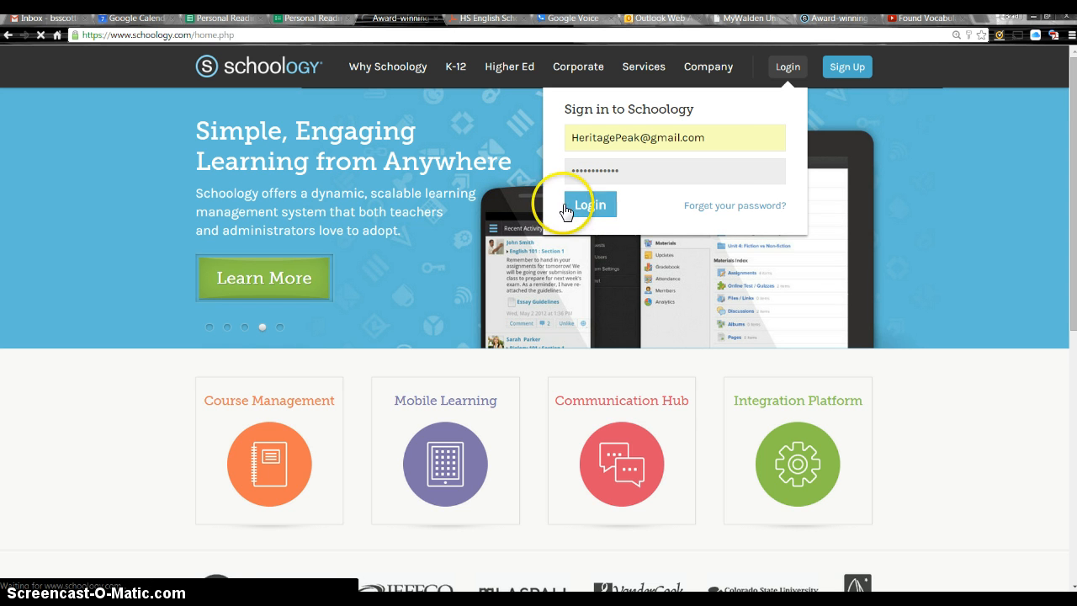
click(589, 205)
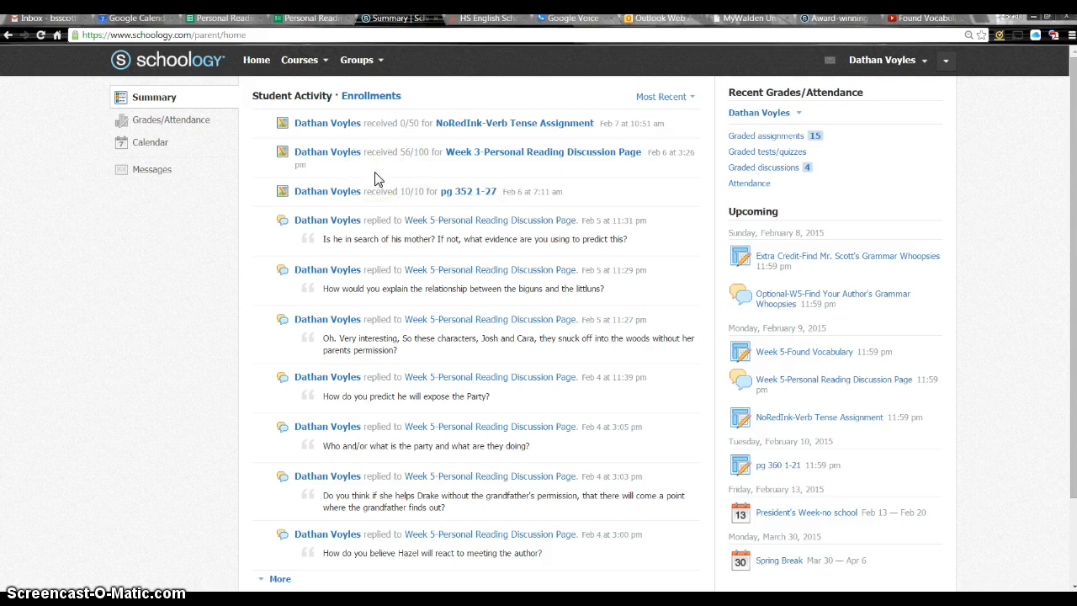
mouse_move(717, 137)
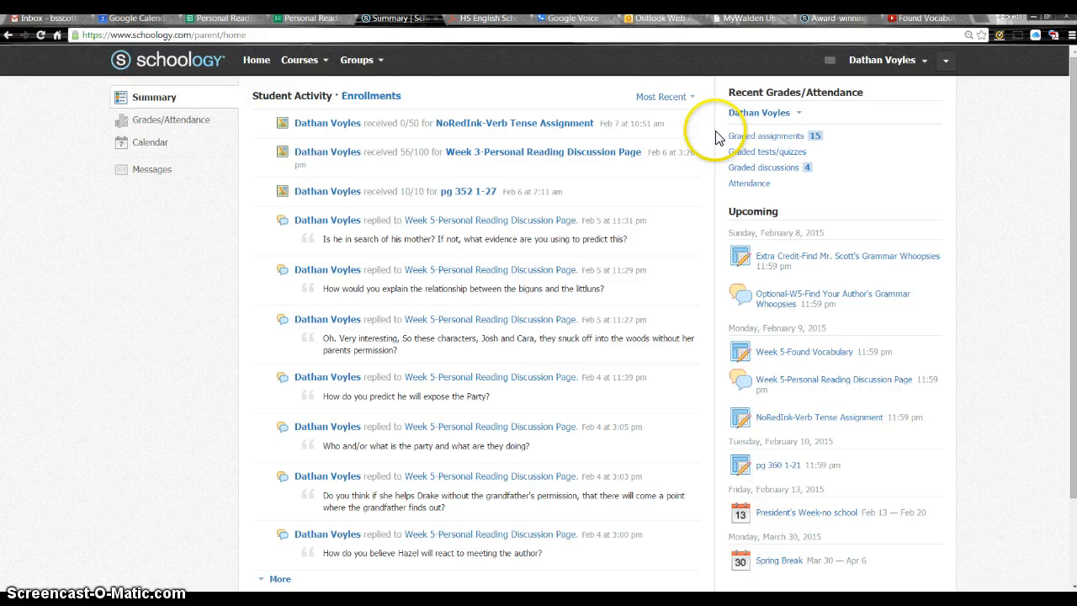
mouse_move(709, 128)
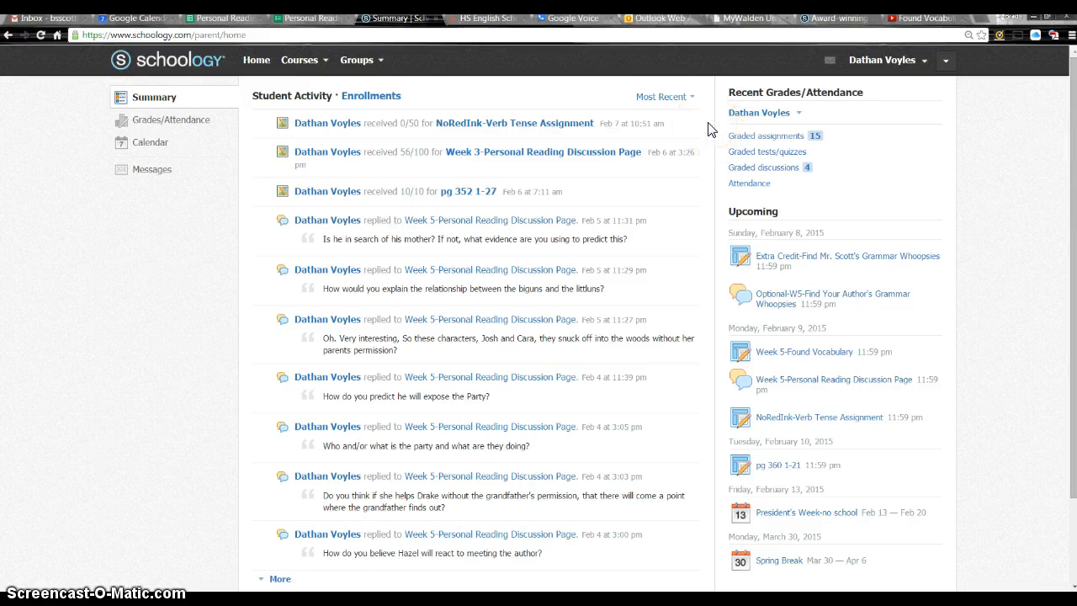
mouse_move(889, 131)
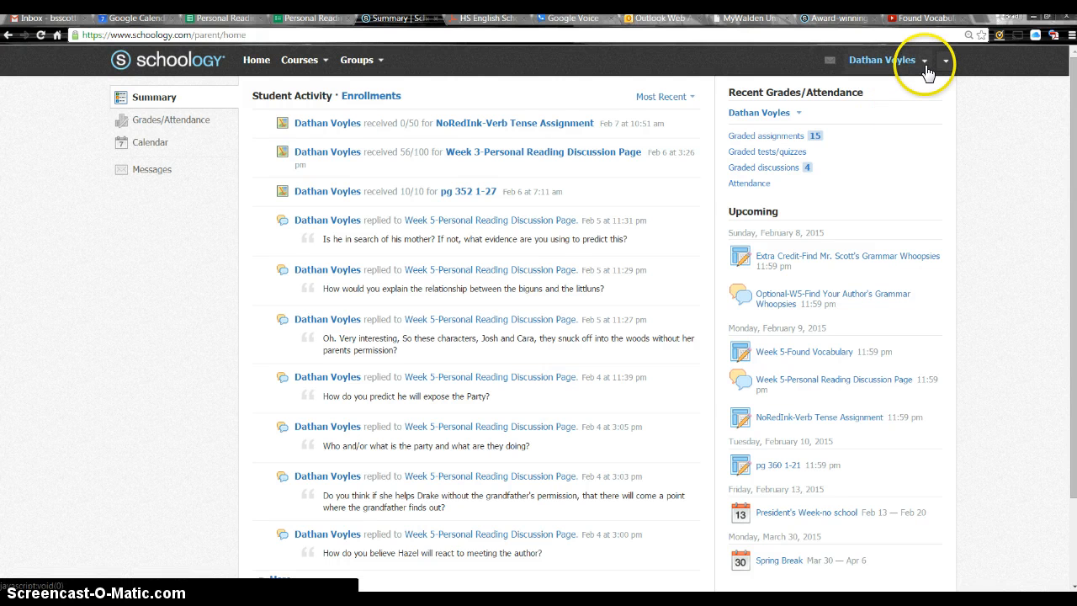
mouse_move(929, 61)
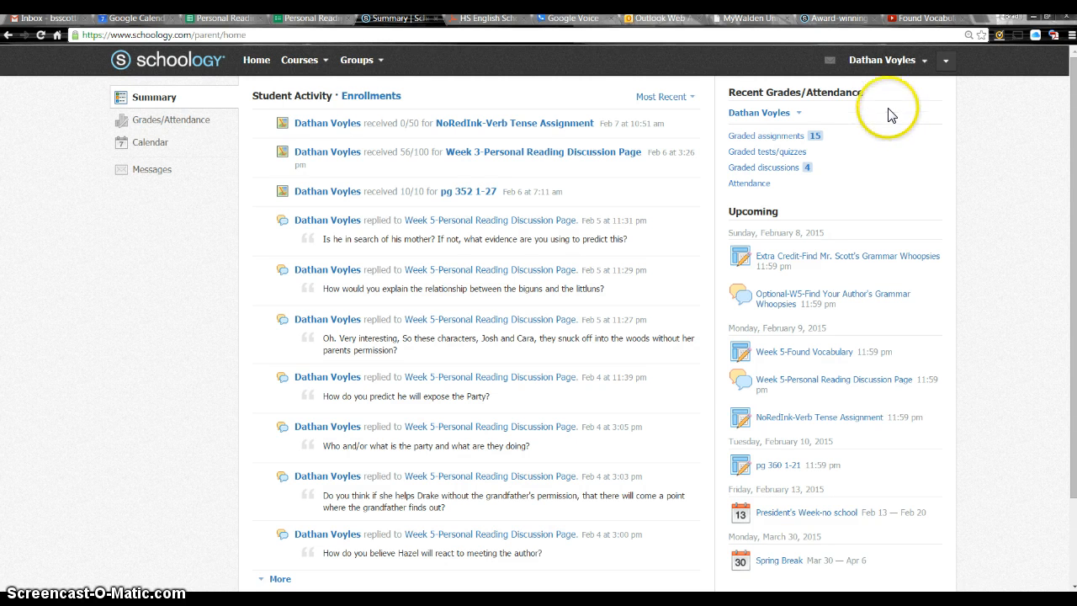
mouse_move(889, 64)
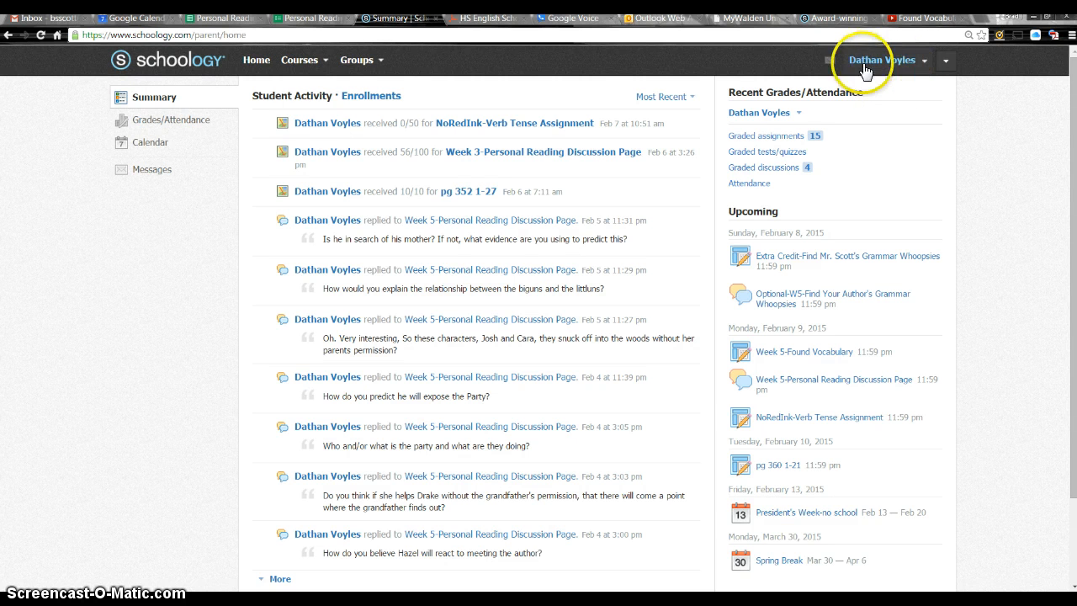
mouse_move(882, 71)
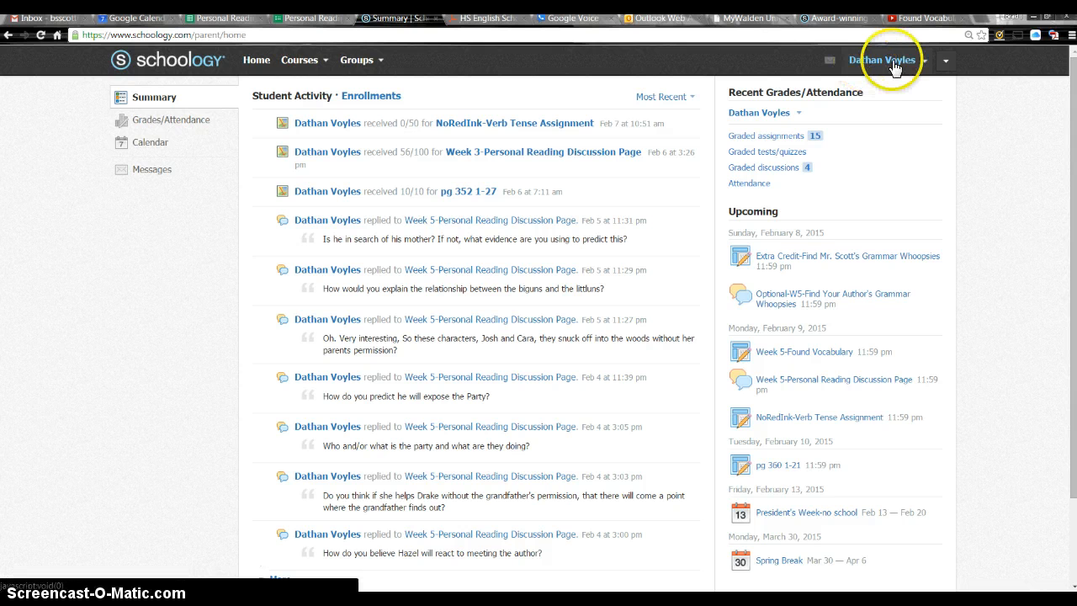
mouse_move(925, 66)
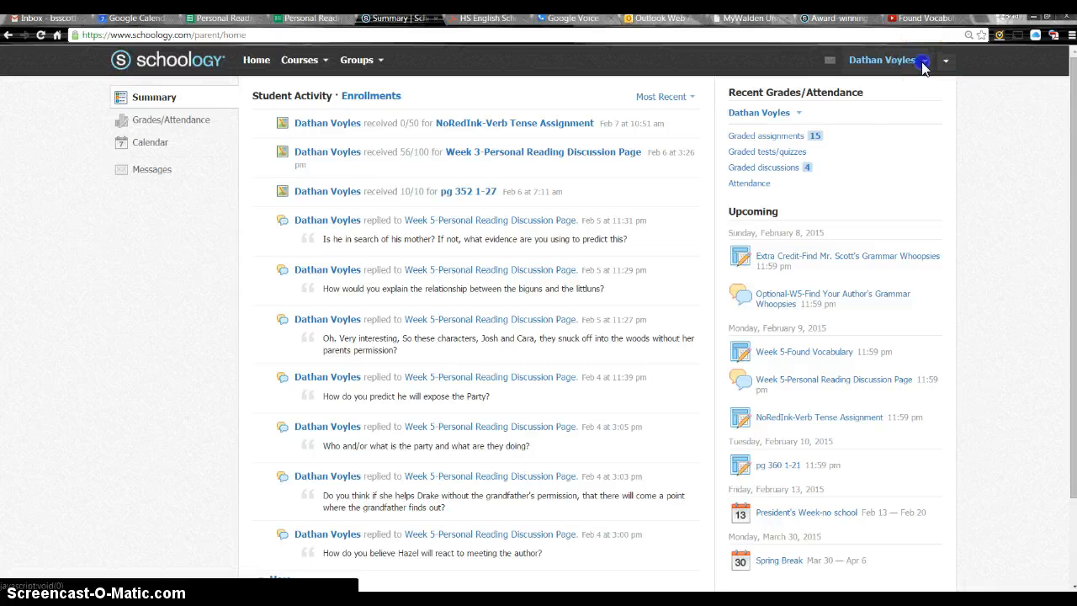
Step: Show the parent's children list, including All Children, from the student name dropdown
click(943, 61)
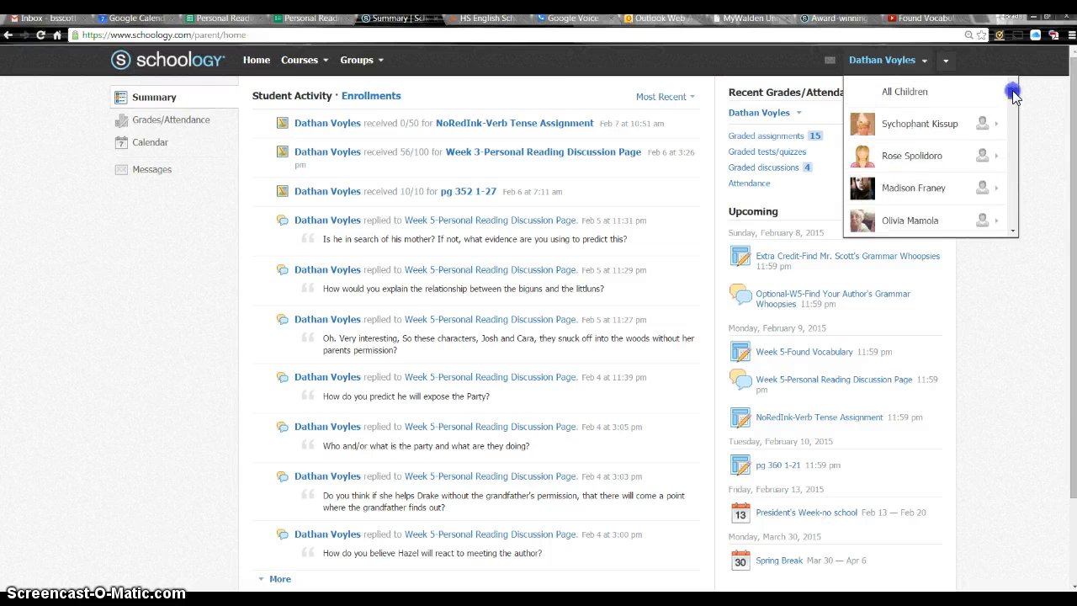
click(912, 91)
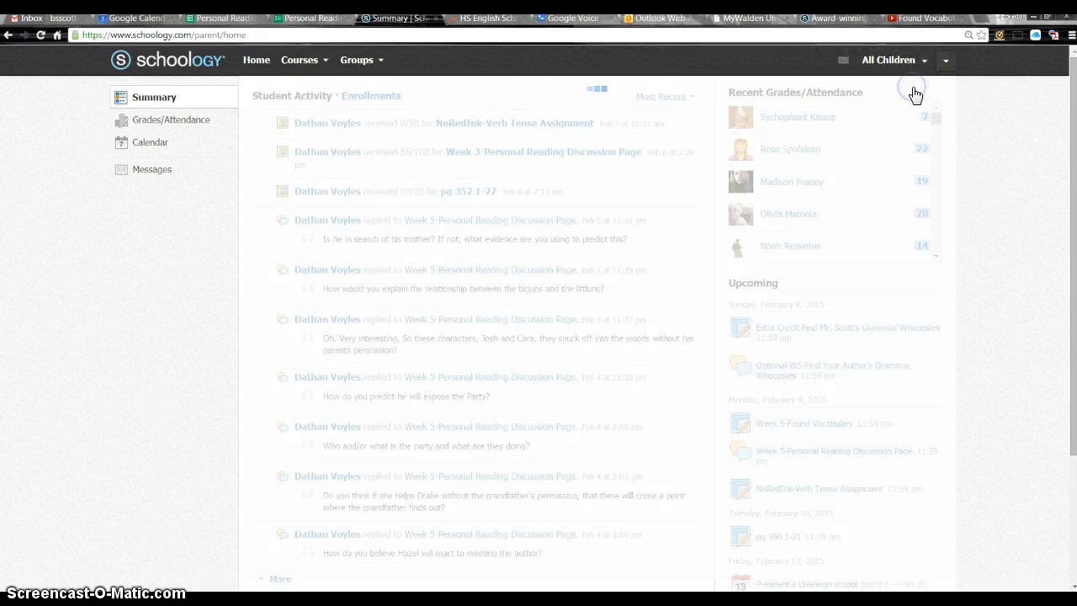
mouse_move(915, 94)
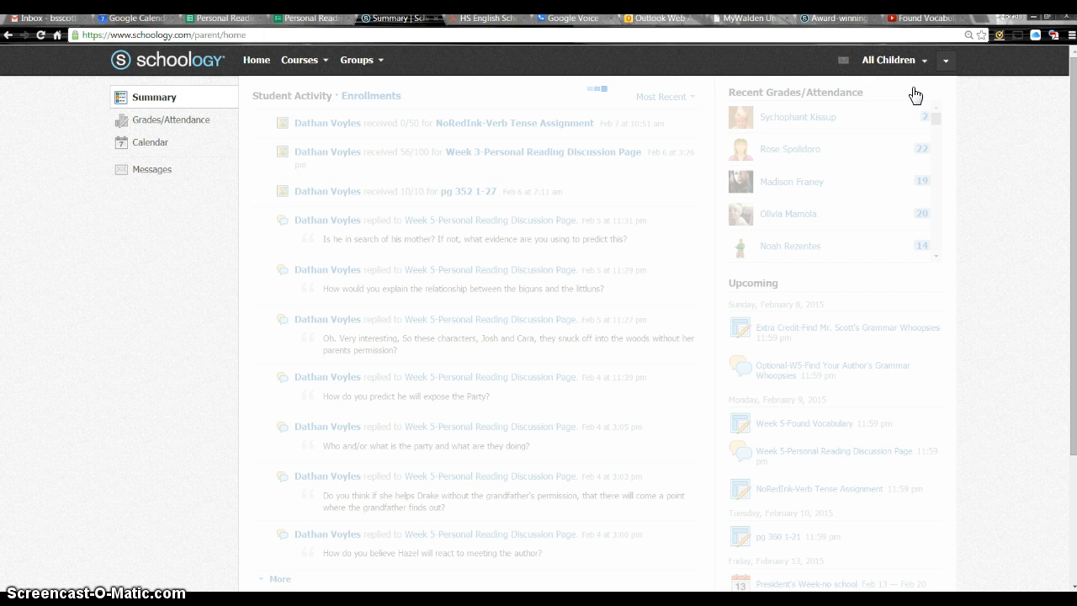
mouse_move(434, 172)
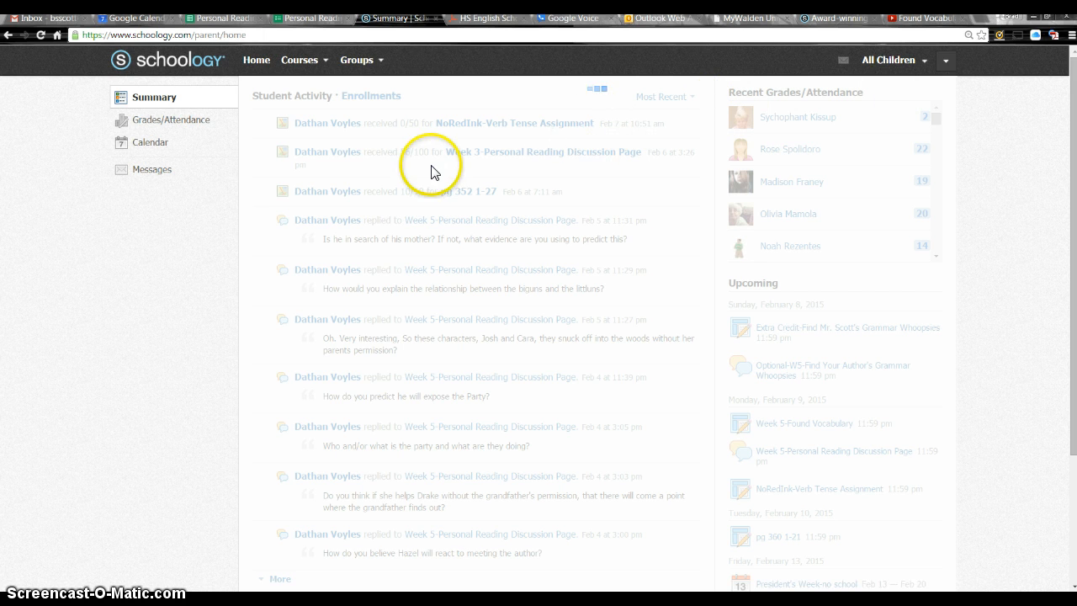
mouse_move(329, 181)
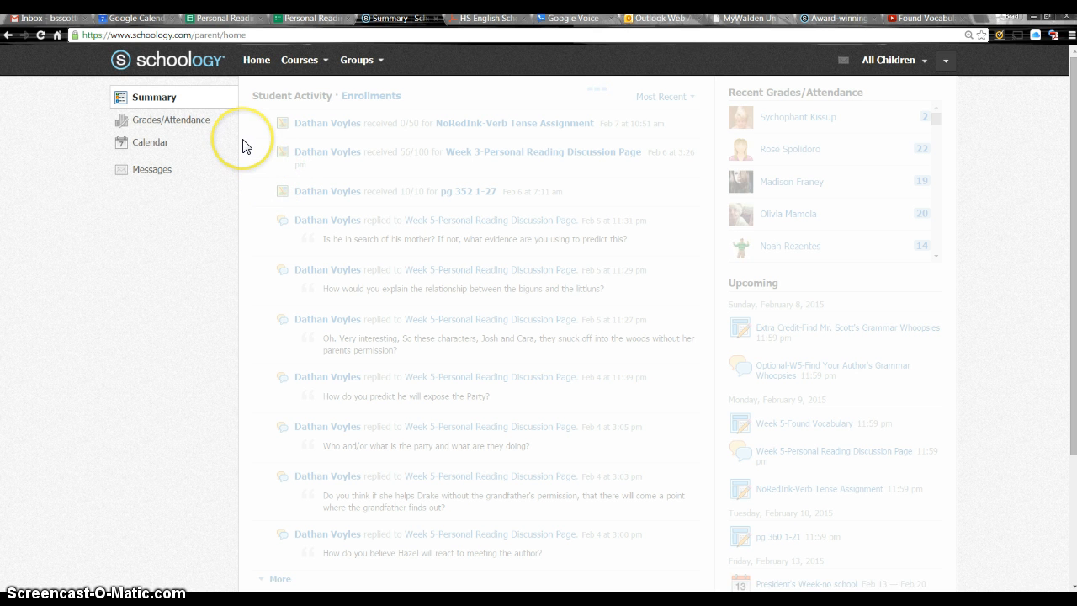
Step: Go to Grades/Attendance, showing the Grades tab's Select a child list
click(171, 120)
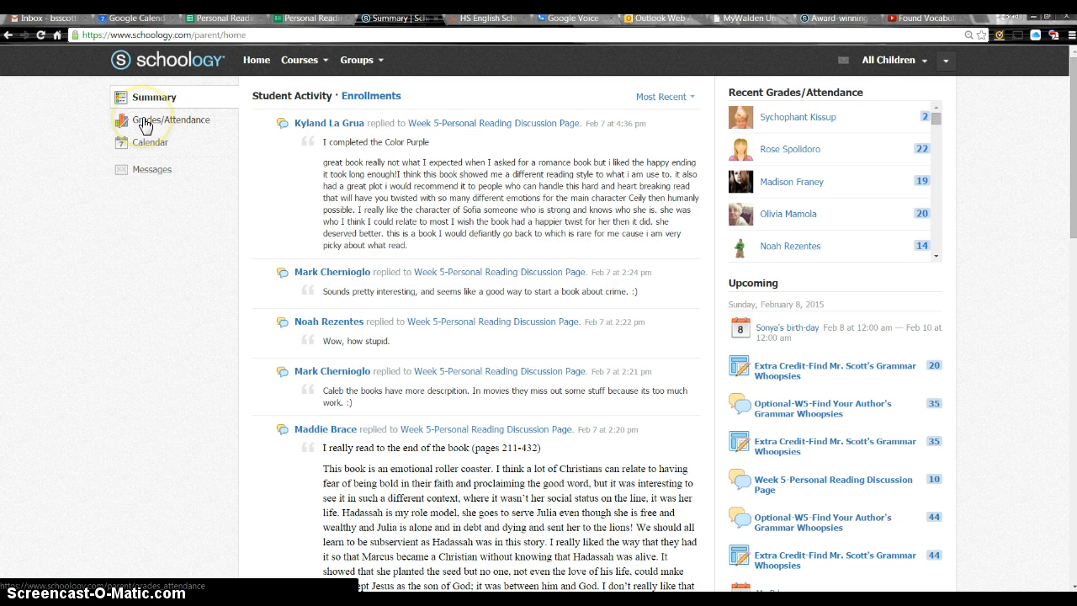
click(145, 125)
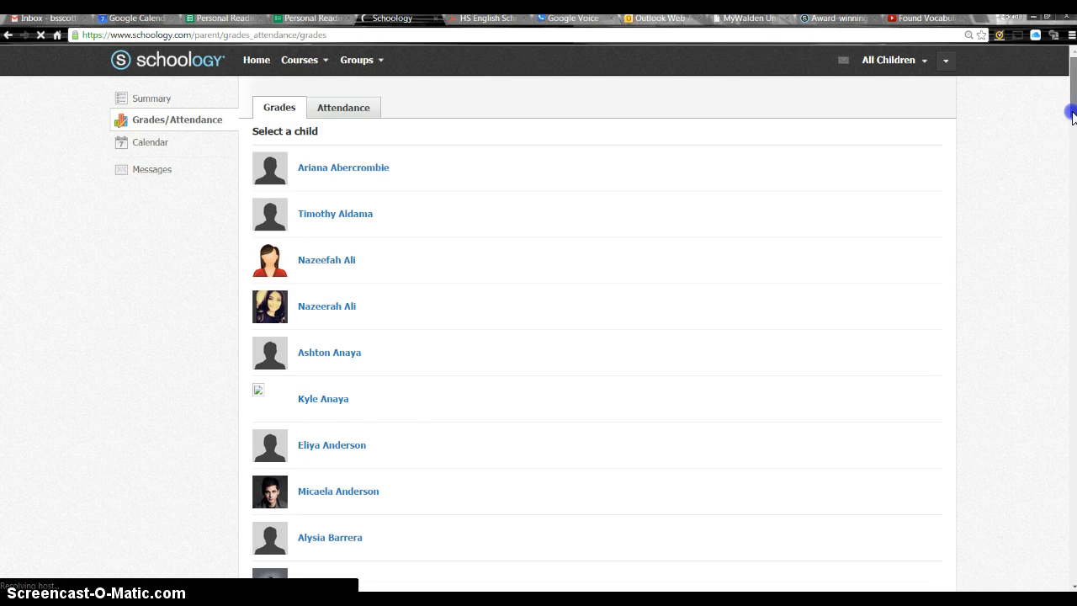
scroll(down, 3)
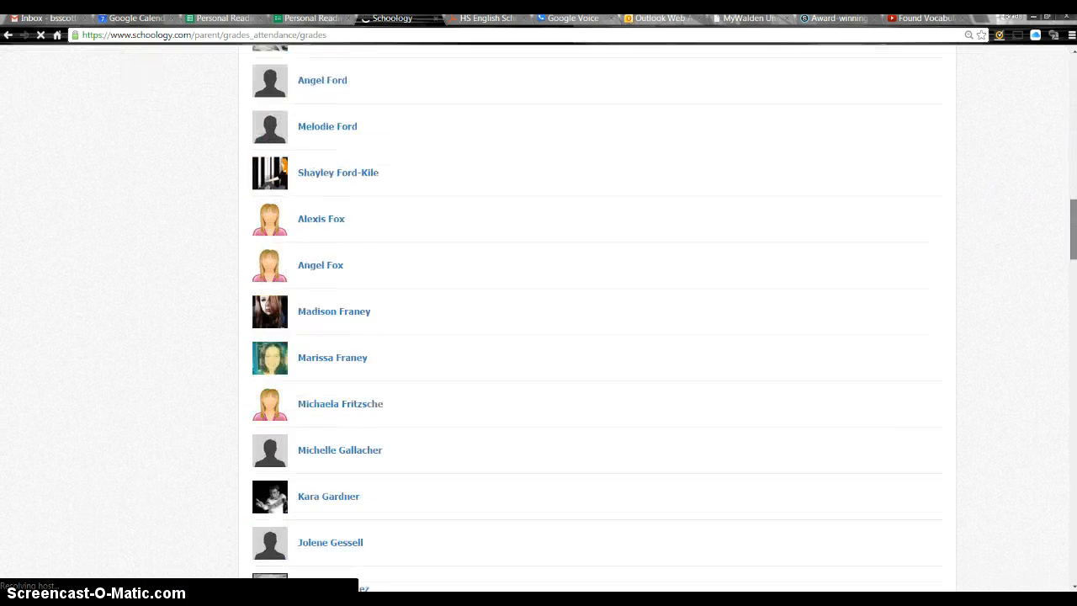
scroll(down, 3)
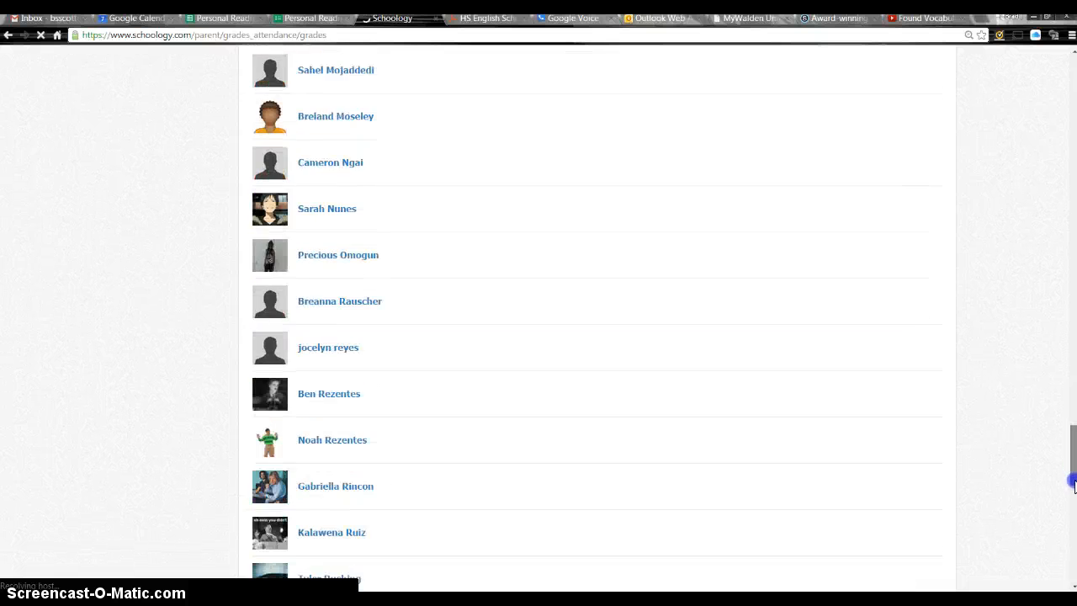
scroll(down, 3)
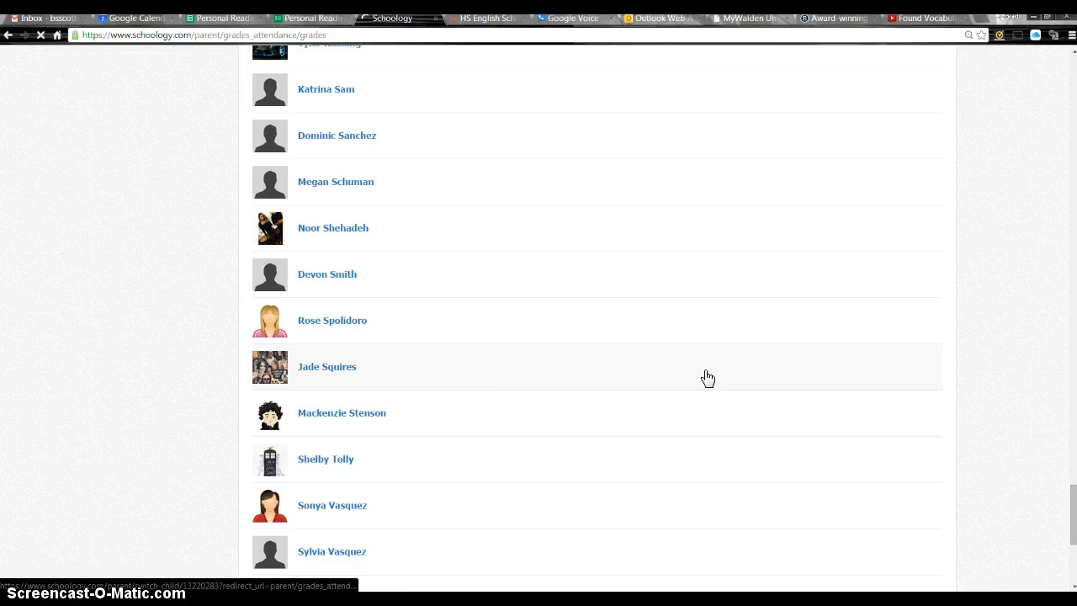
click(327, 367)
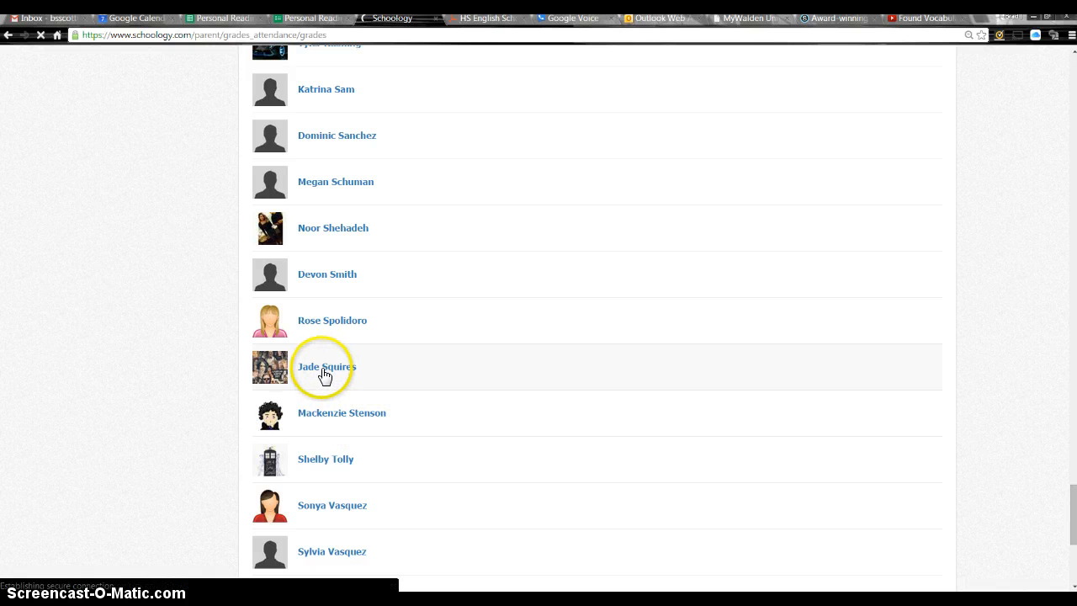
click(326, 367)
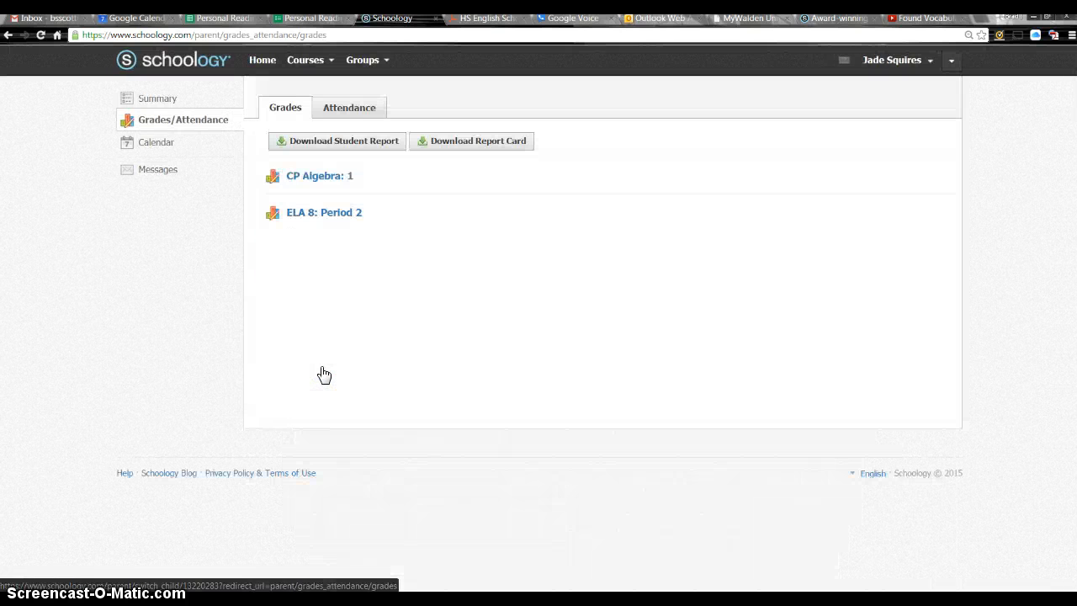
mouse_move(457, 208)
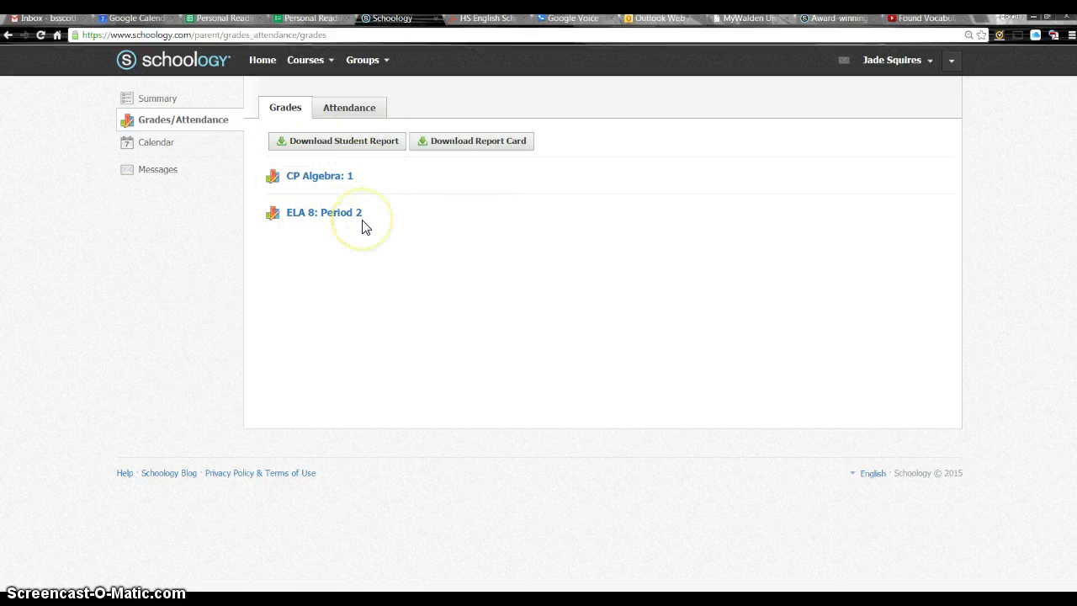
mouse_move(325, 181)
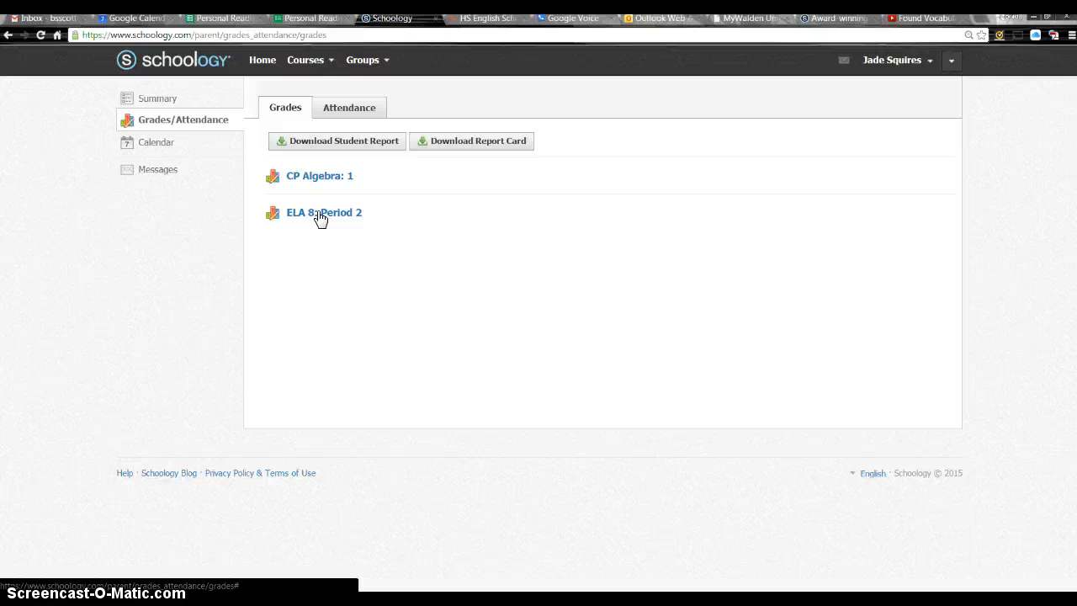
Step: Expand ELA 8: Period 2 and browse its Semester 2 Discussion, Vocabulary and Grammar grades
click(319, 212)
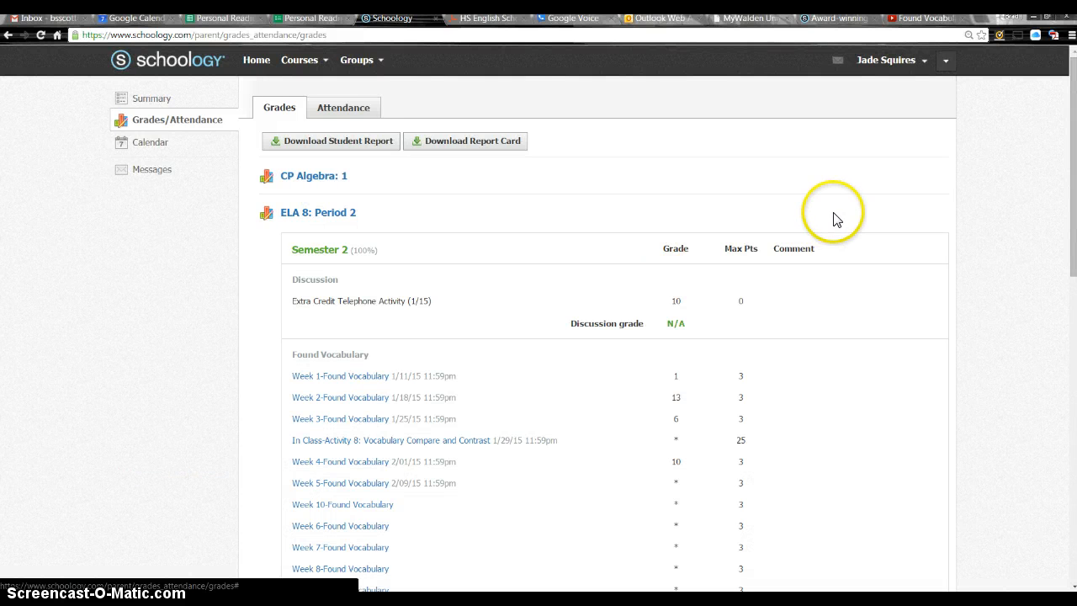
scroll(down, 3)
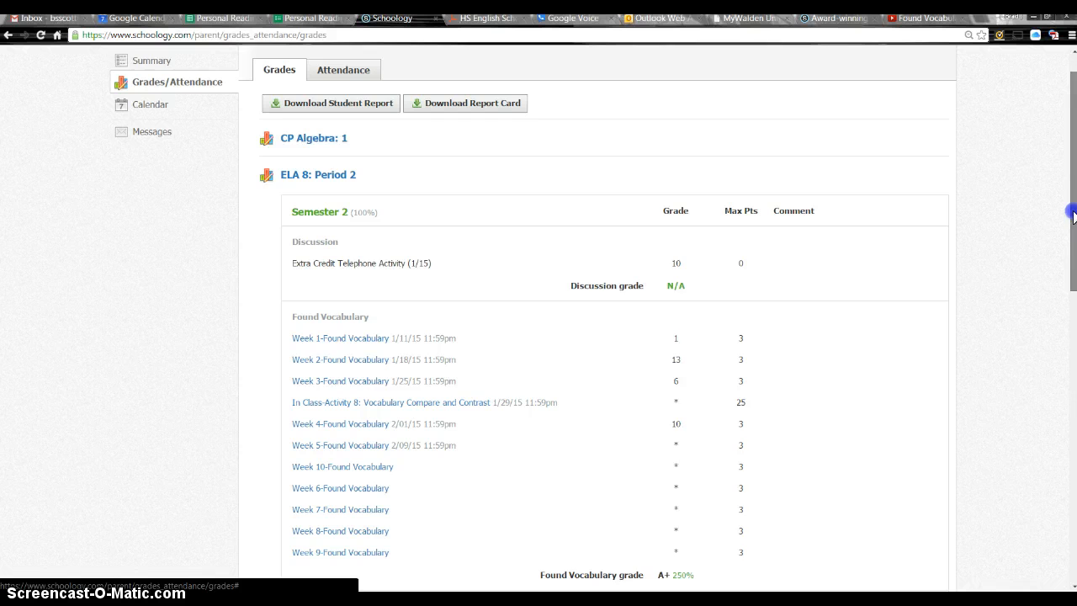
scroll(down, 3)
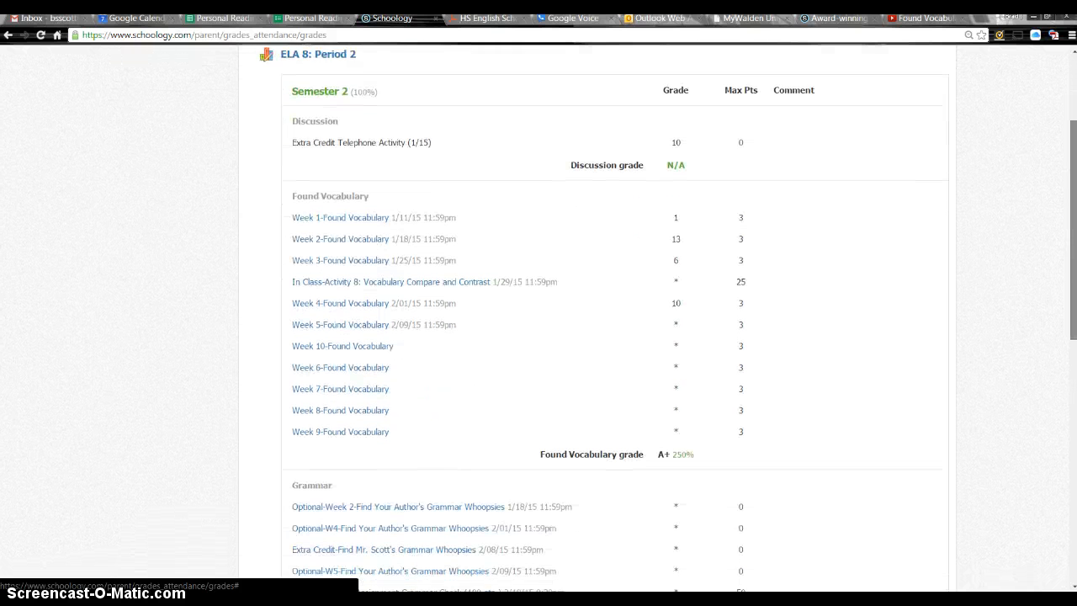
scroll(down, 3)
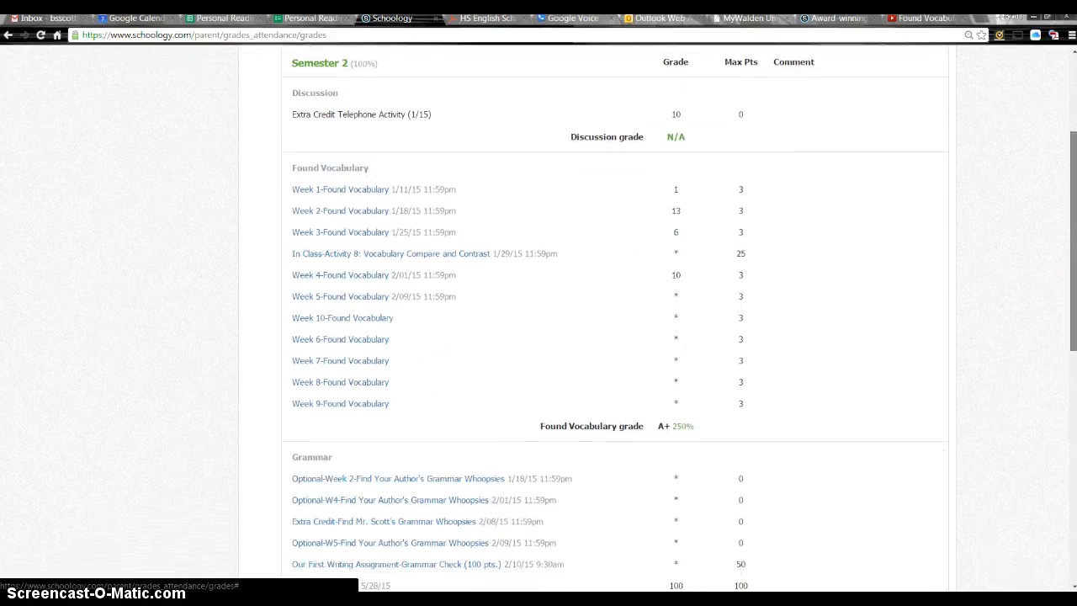
scroll(down, 3)
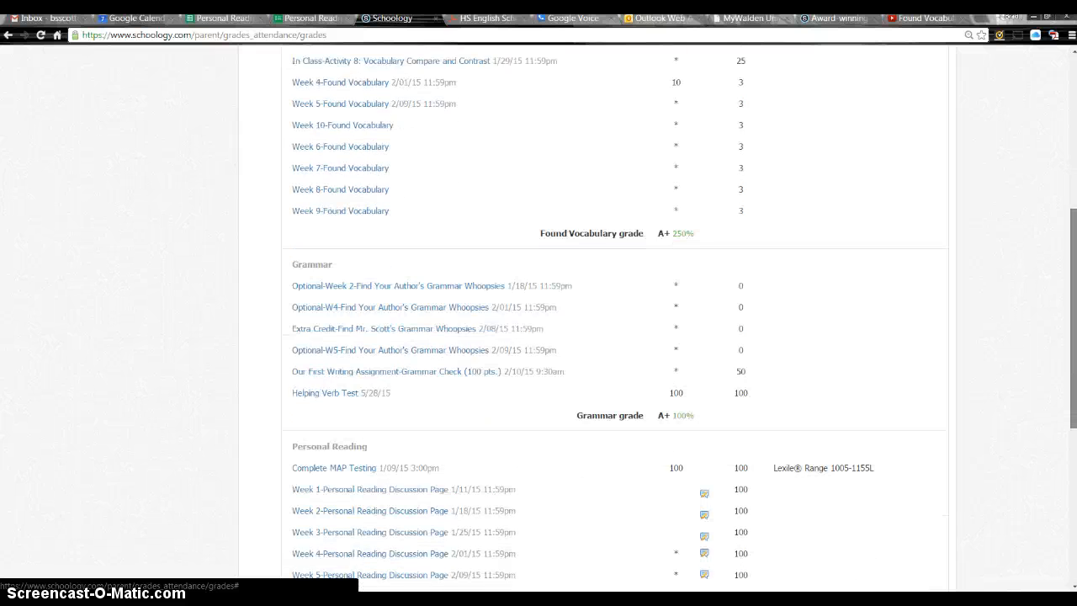
scroll(down, 3)
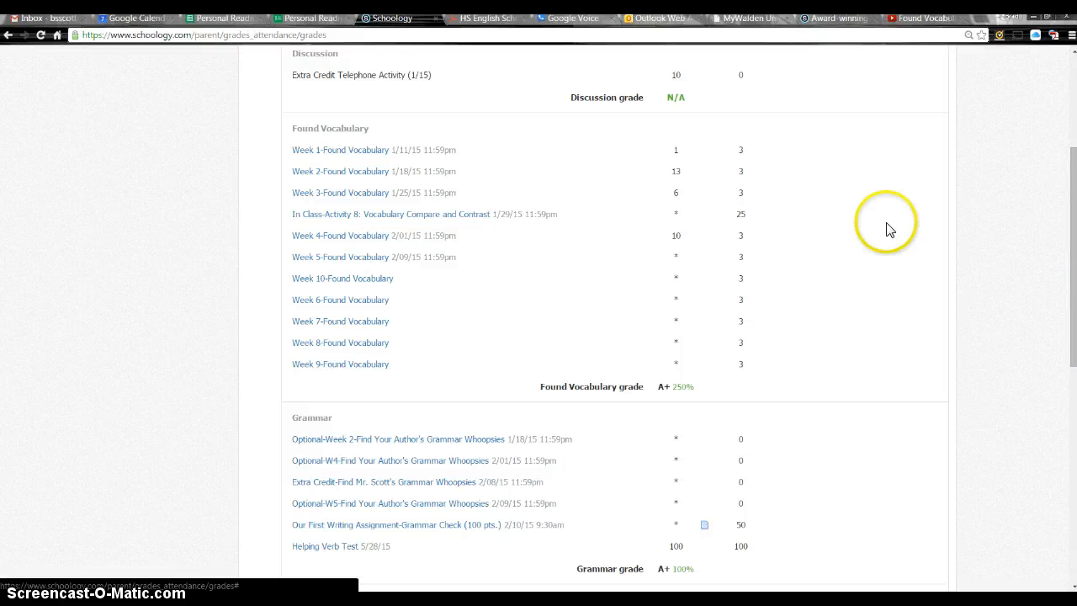
mouse_move(707, 222)
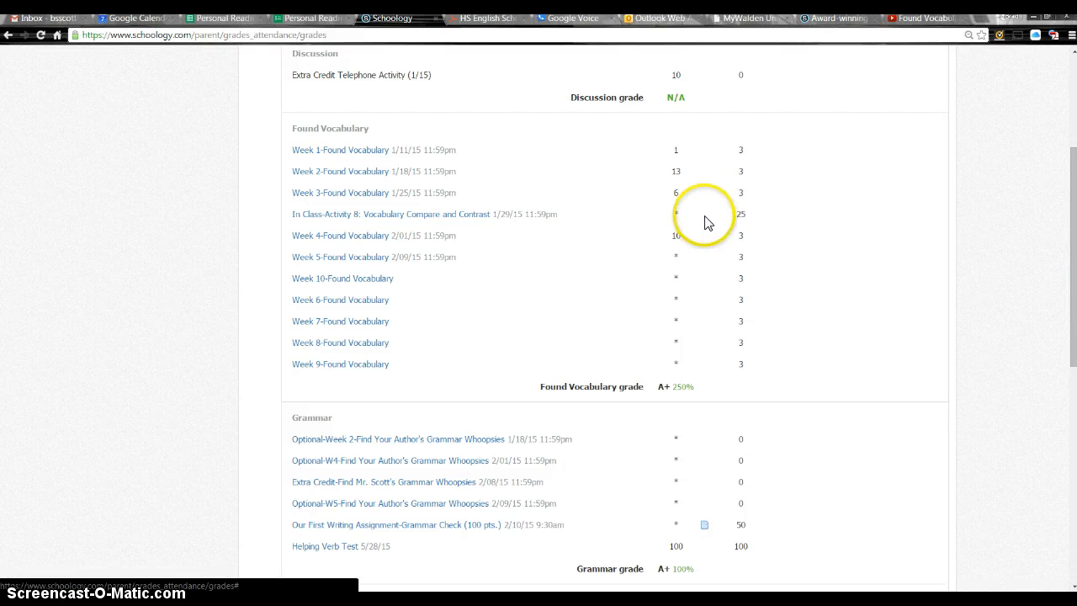
mouse_move(676, 212)
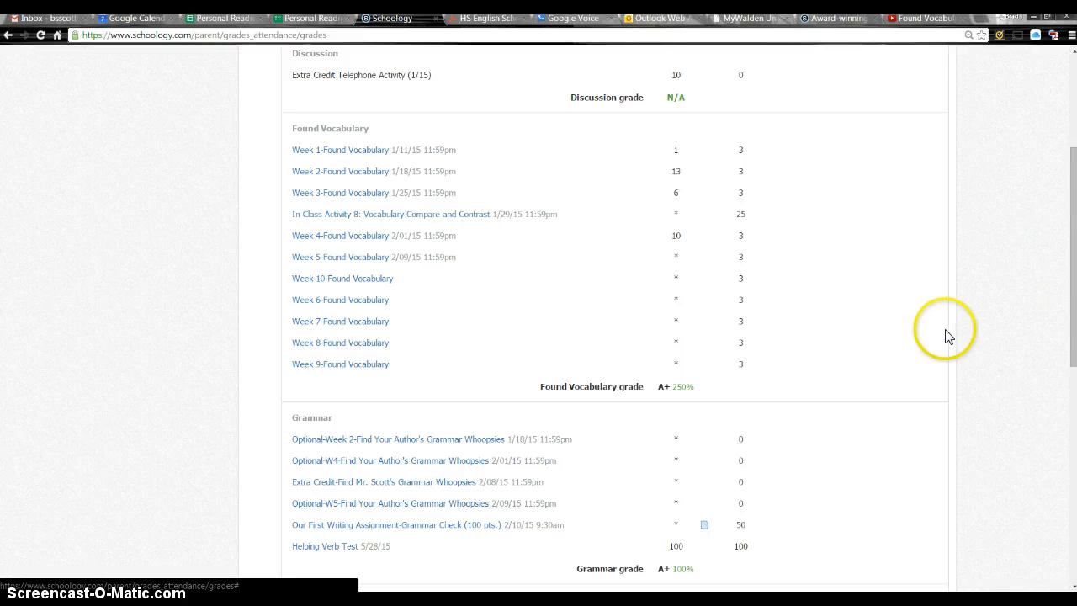
mouse_move(683, 386)
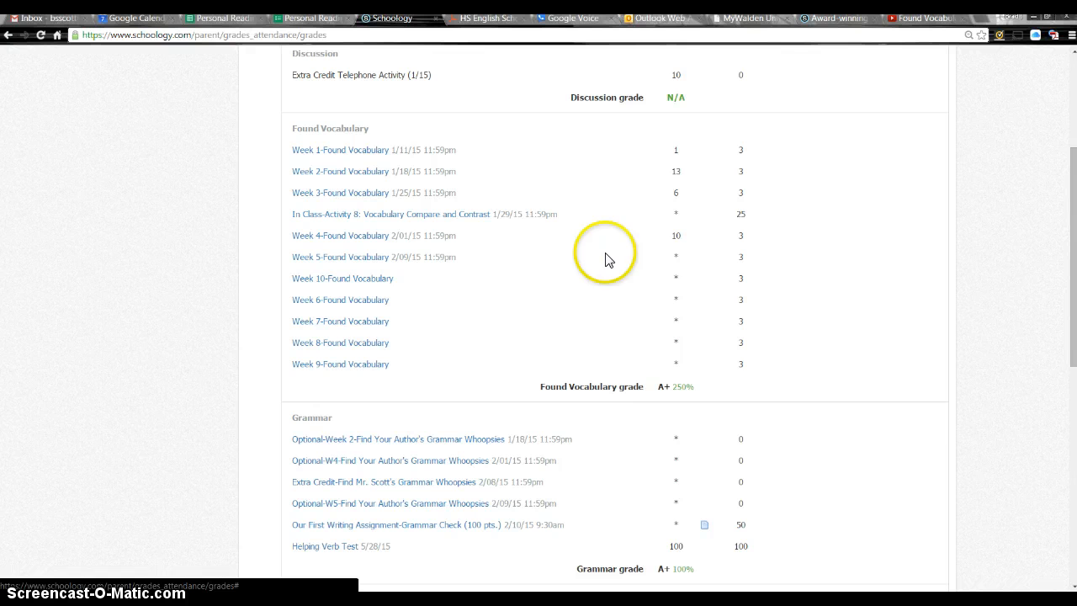
mouse_move(1068, 311)
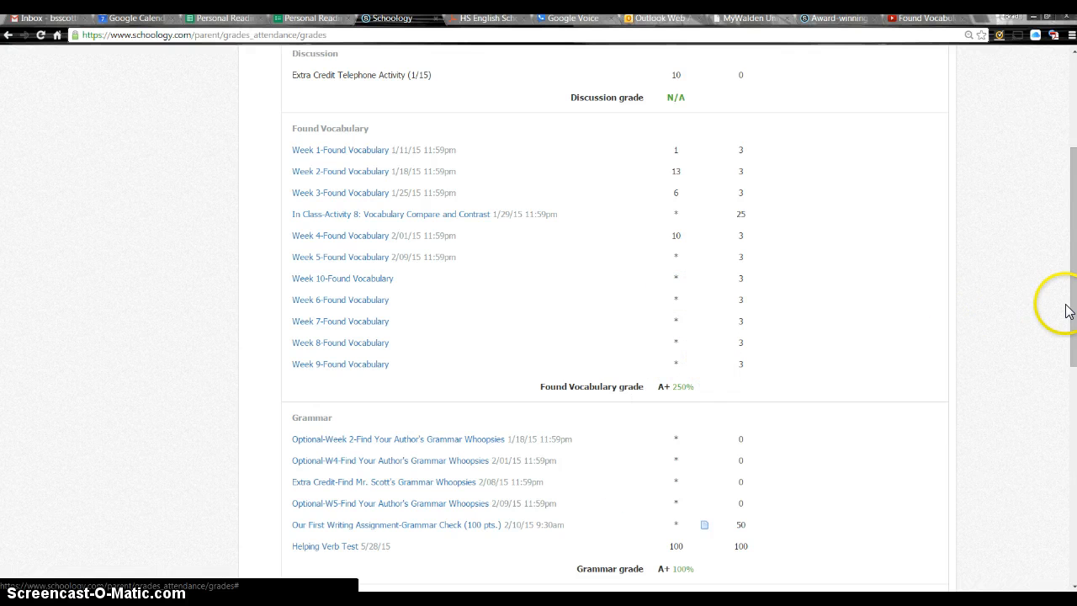
scroll(down, 3)
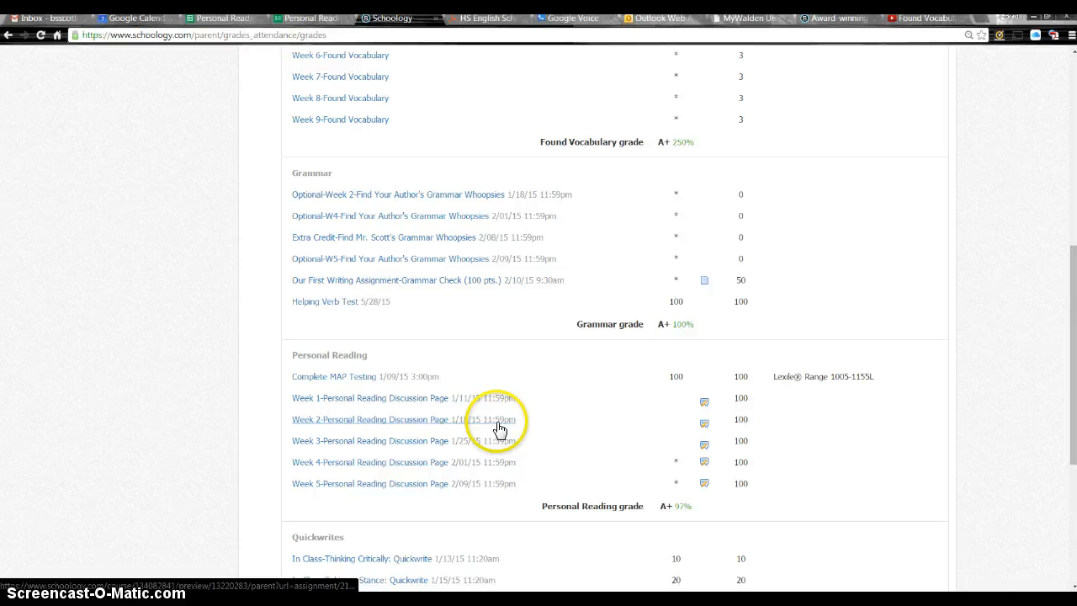
mouse_move(454, 424)
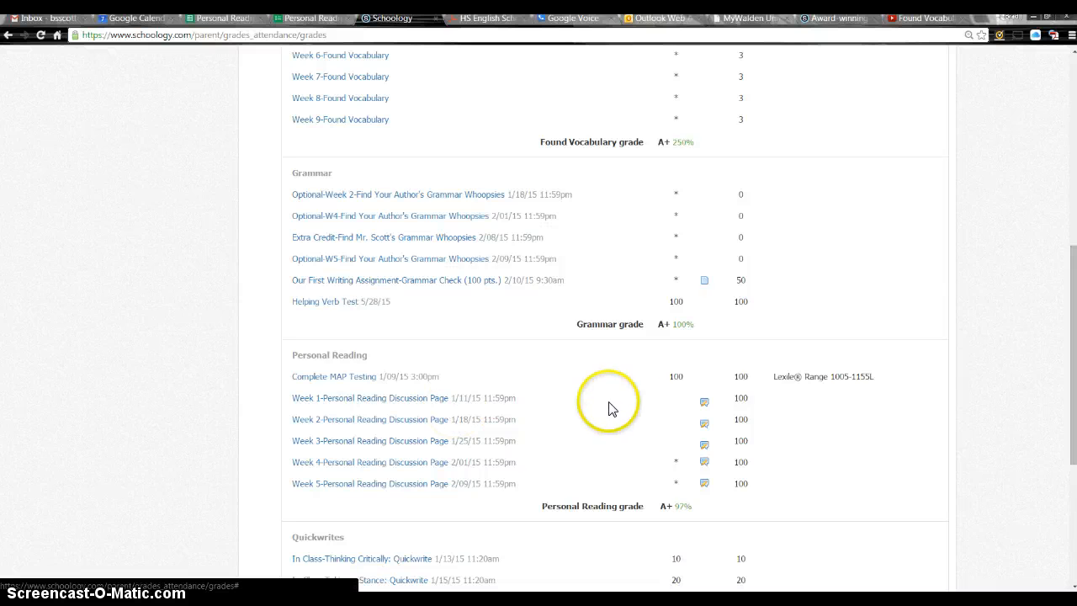
mouse_move(710, 478)
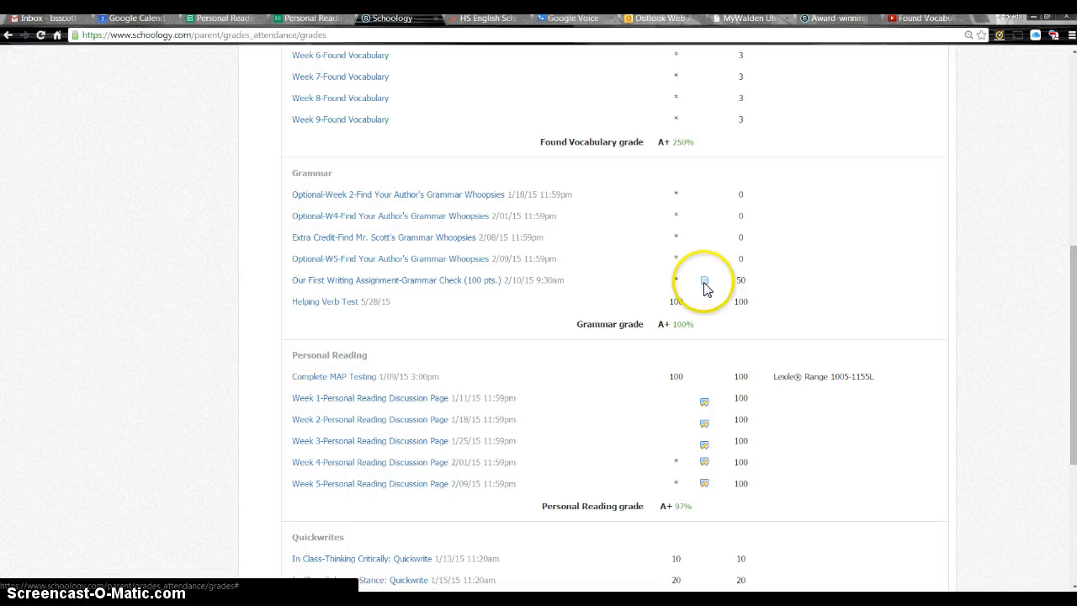
mouse_move(696, 289)
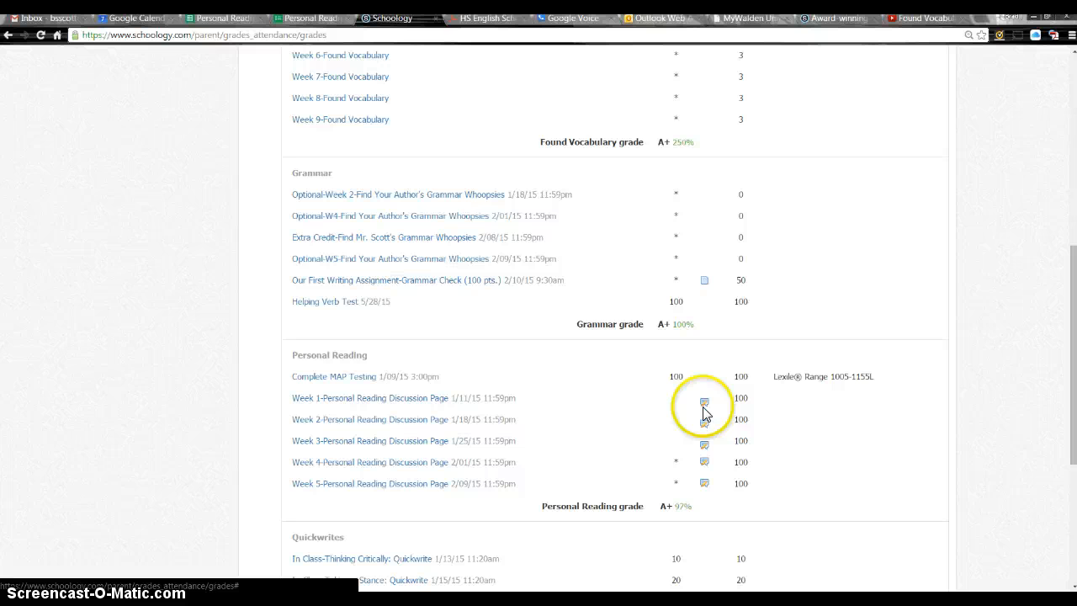
mouse_move(703, 401)
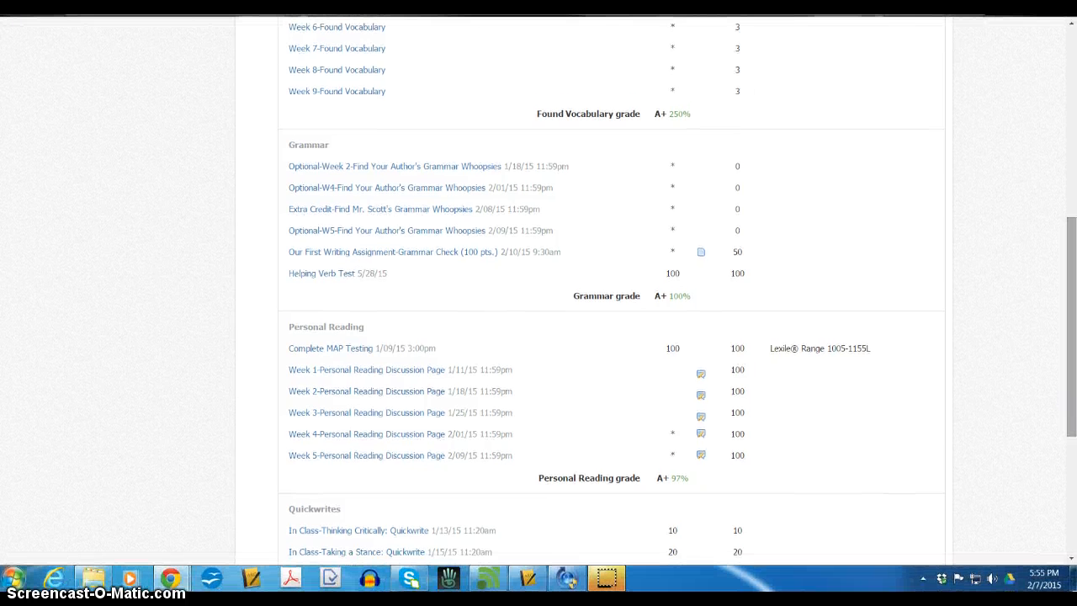
mouse_move(394, 464)
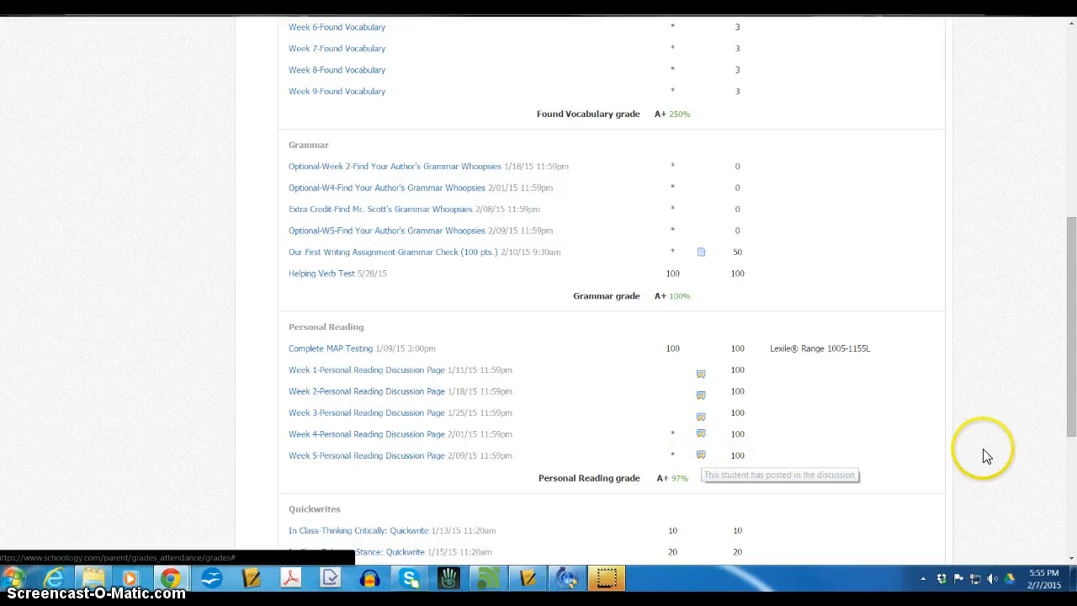
scroll(down, 3)
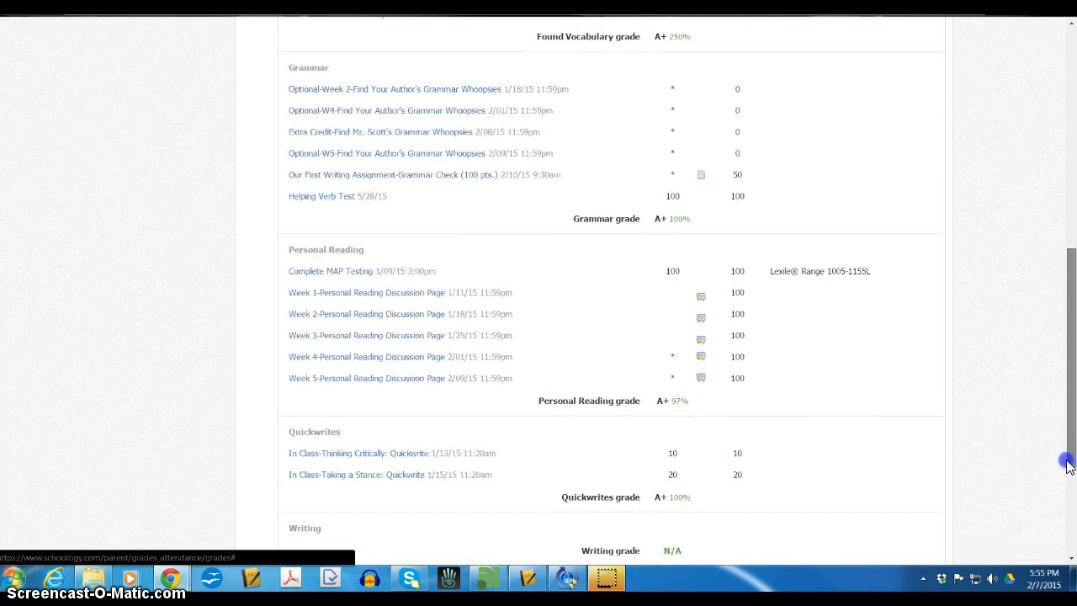
scroll(down, 3)
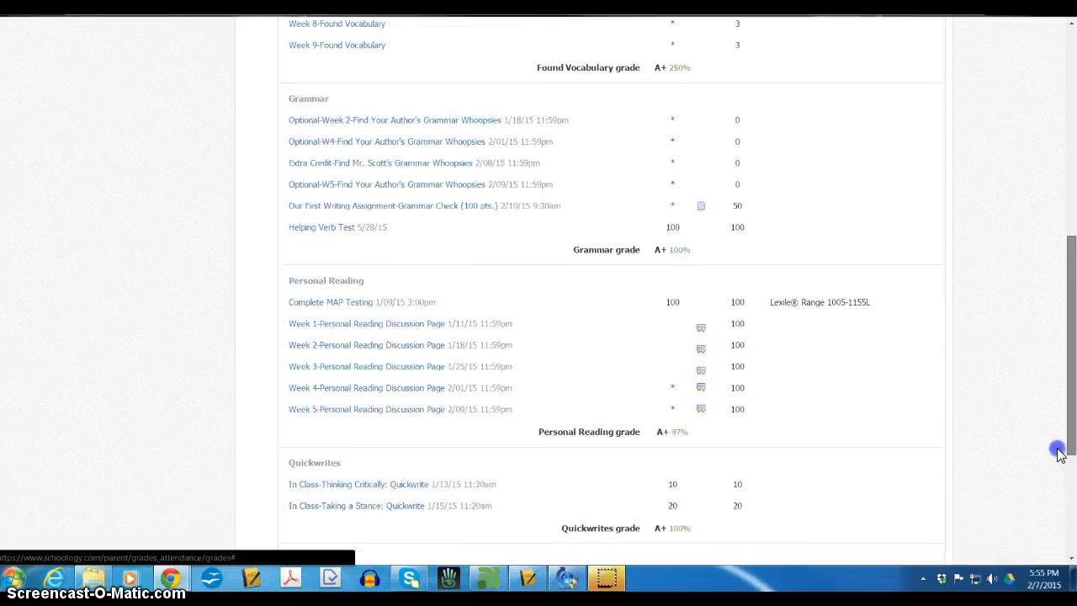
mouse_move(377, 352)
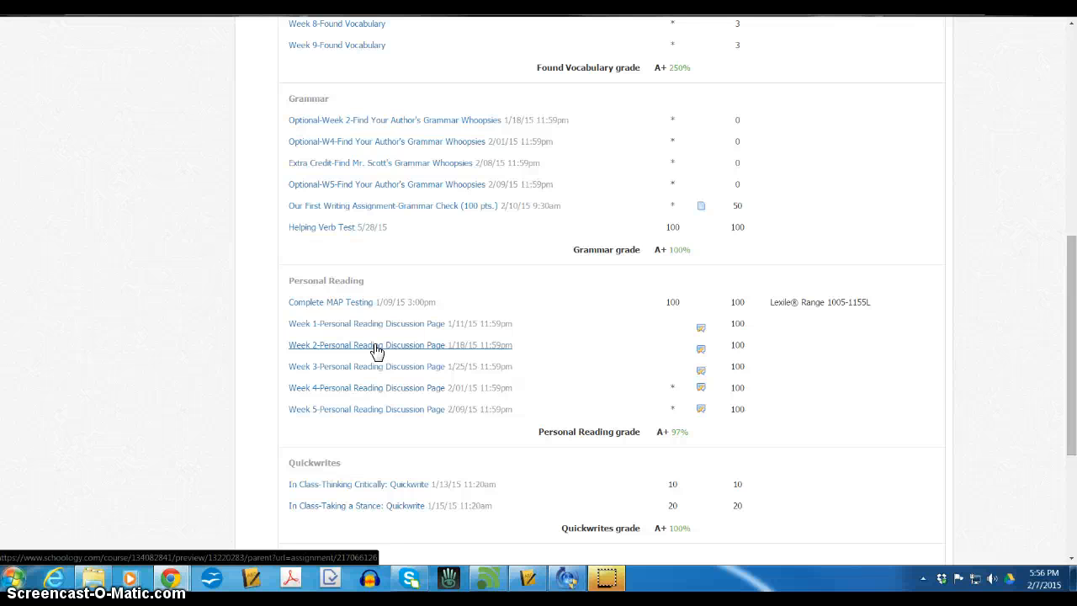
Step: View the Week 2-Personal Reading Discussion Page assignment, its instructions, comments and 100/100 grade
click(374, 345)
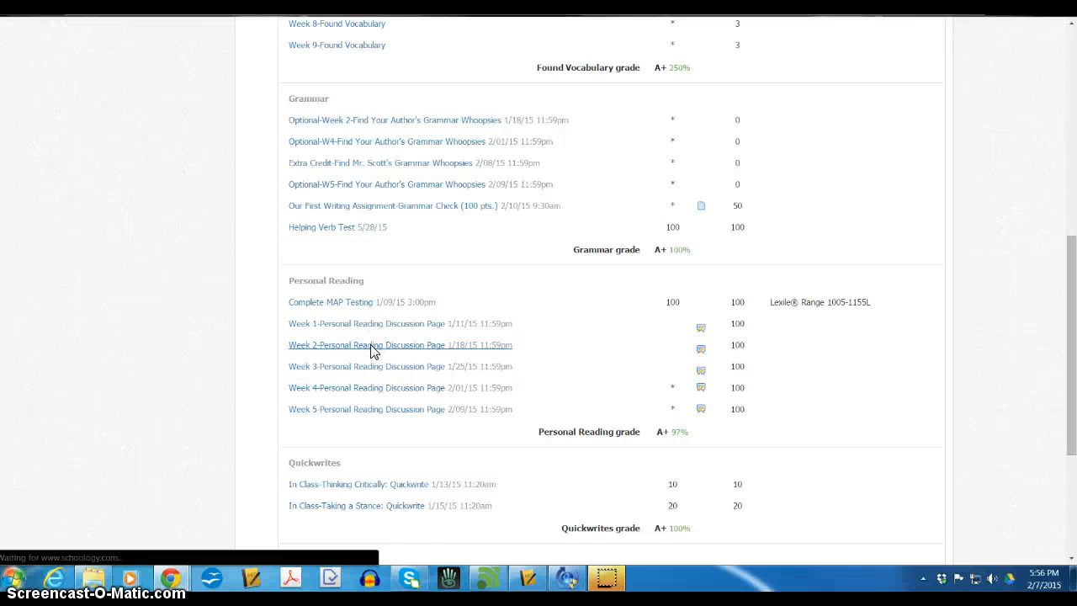
click(368, 345)
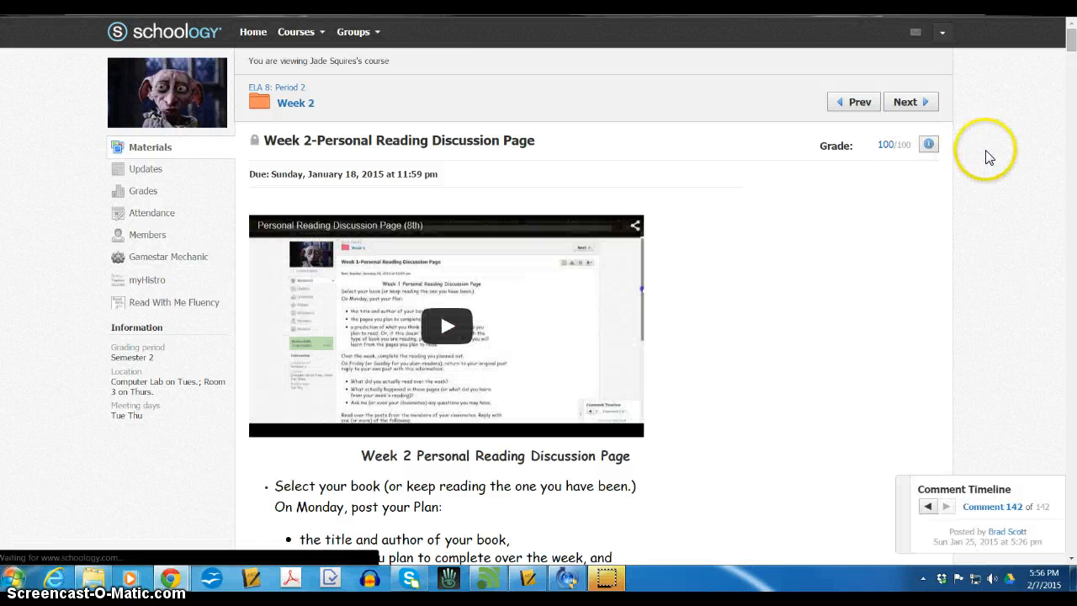
scroll(down, 3)
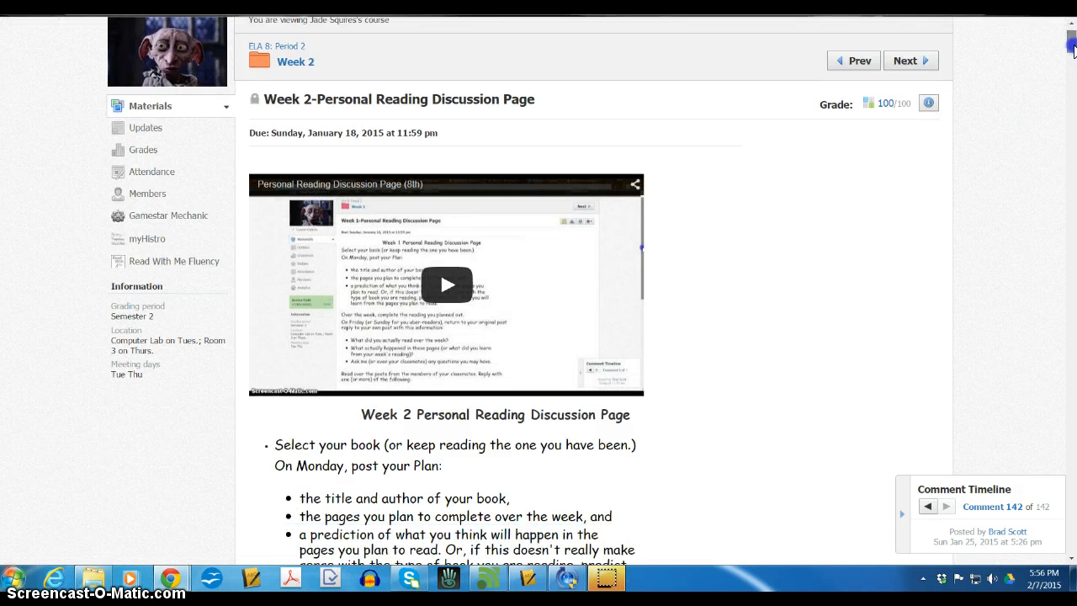
scroll(down, 3)
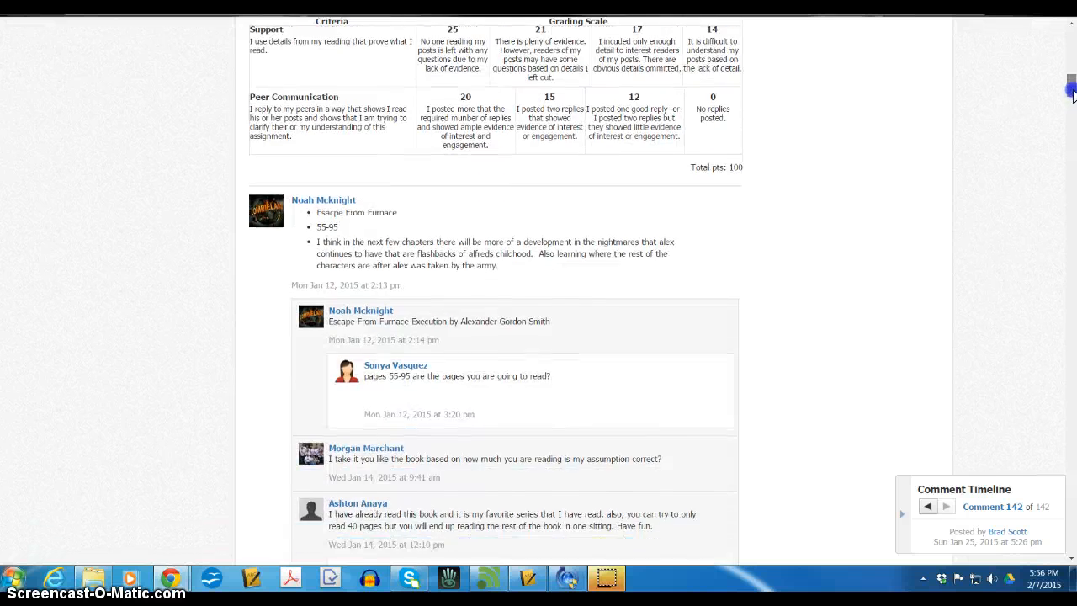
scroll(down, 3)
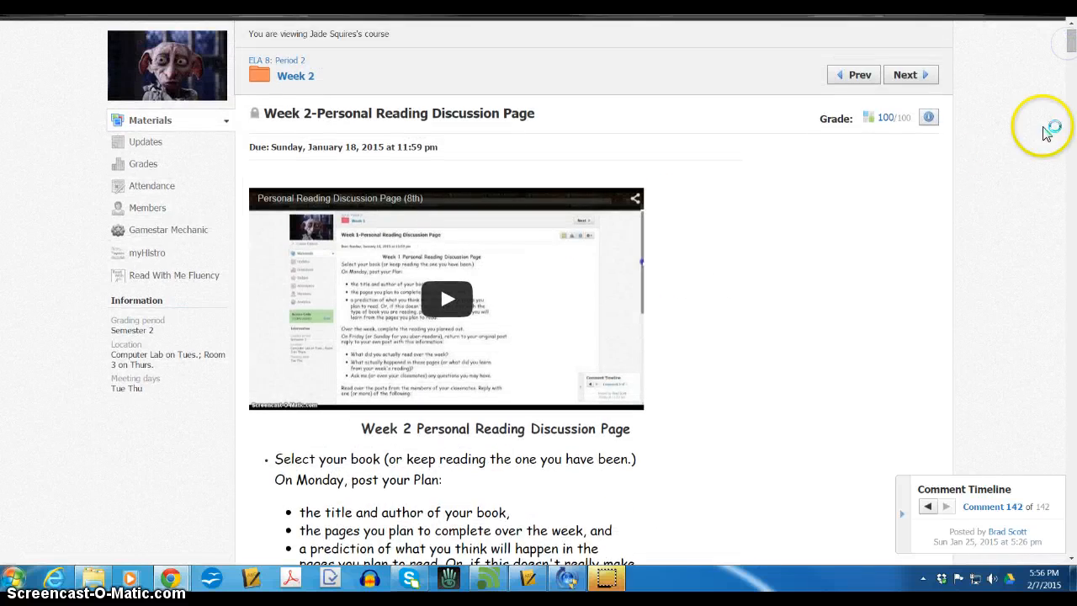
mouse_move(882, 132)
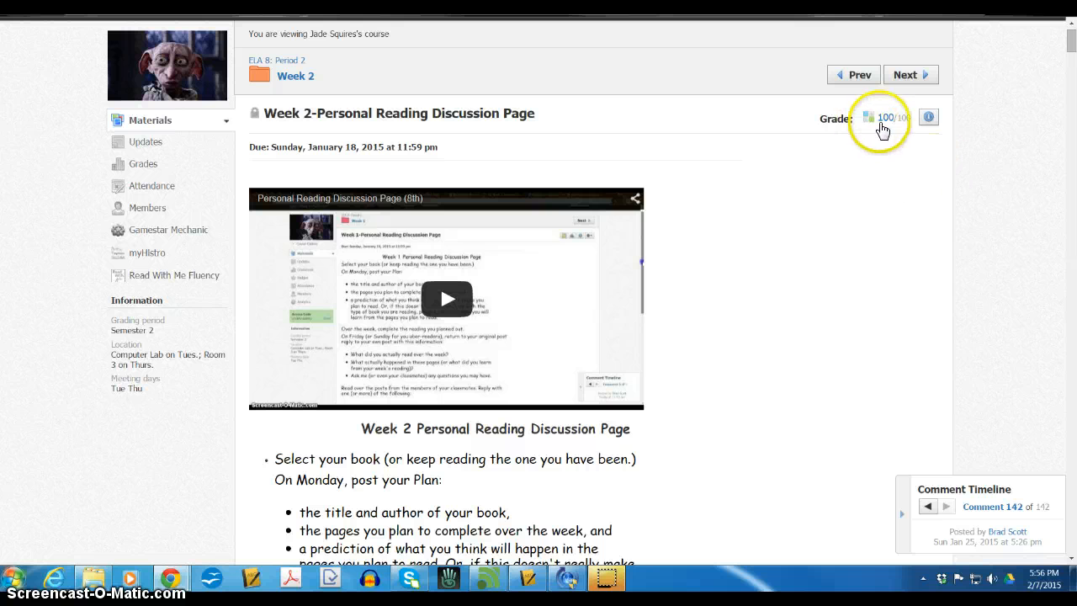
click(868, 118)
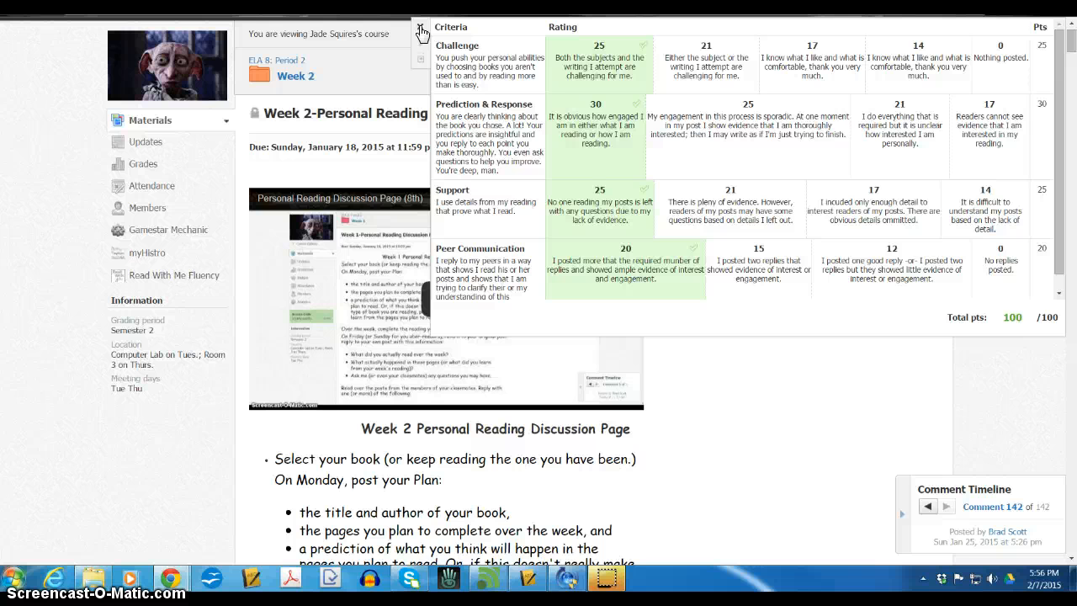
click(417, 30)
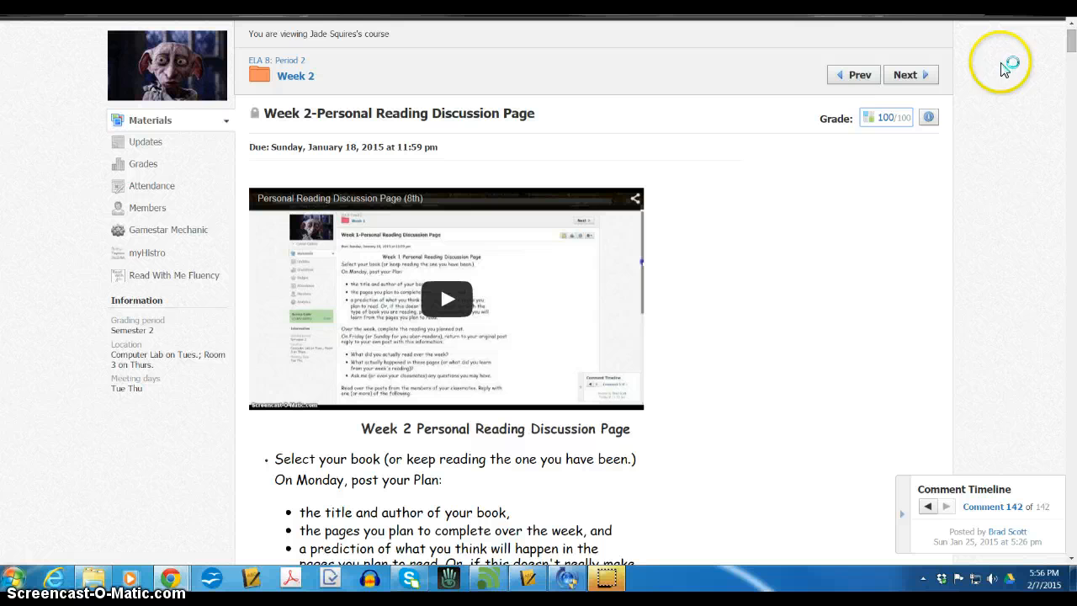
mouse_move(979, 99)
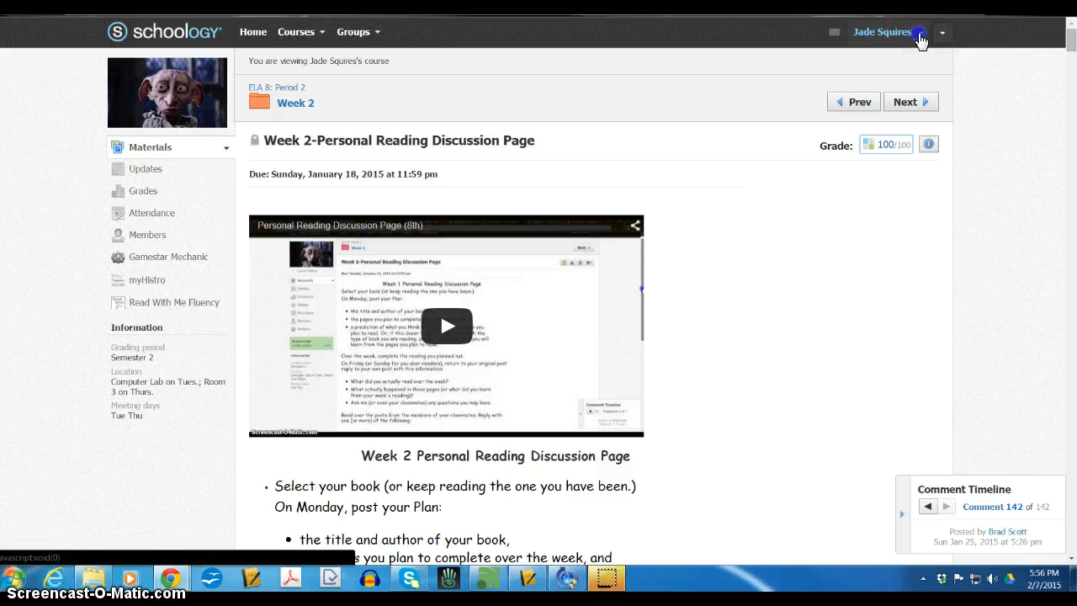
click(947, 31)
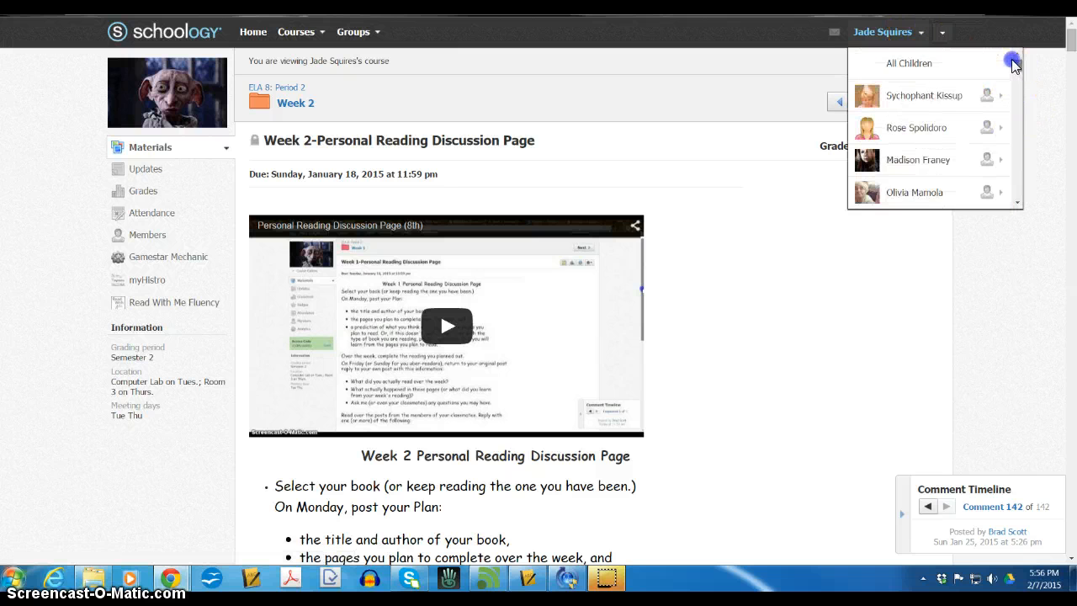
click(910, 64)
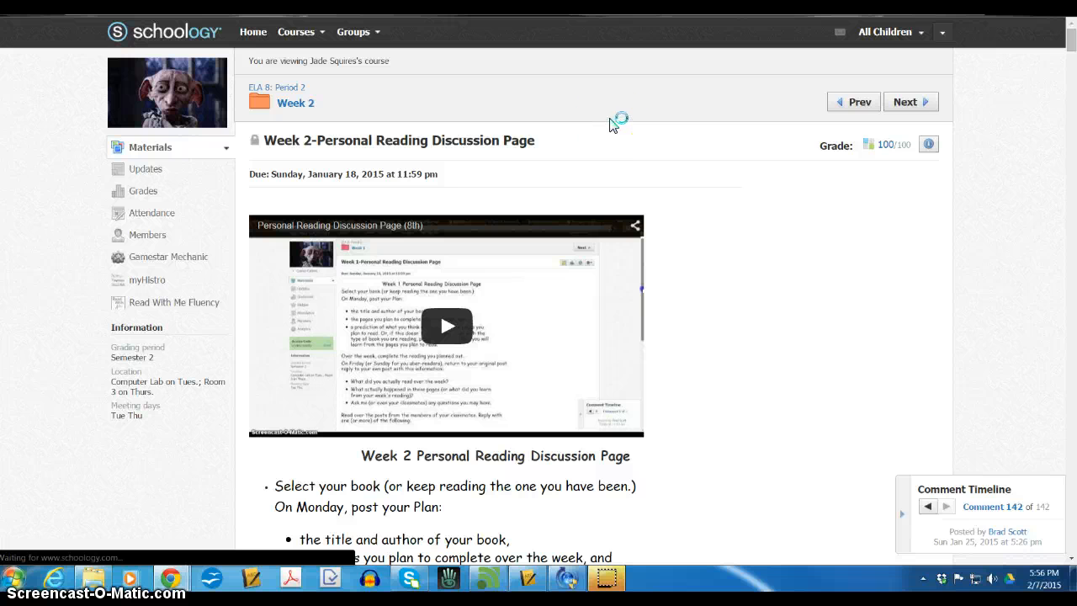
mouse_move(605, 116)
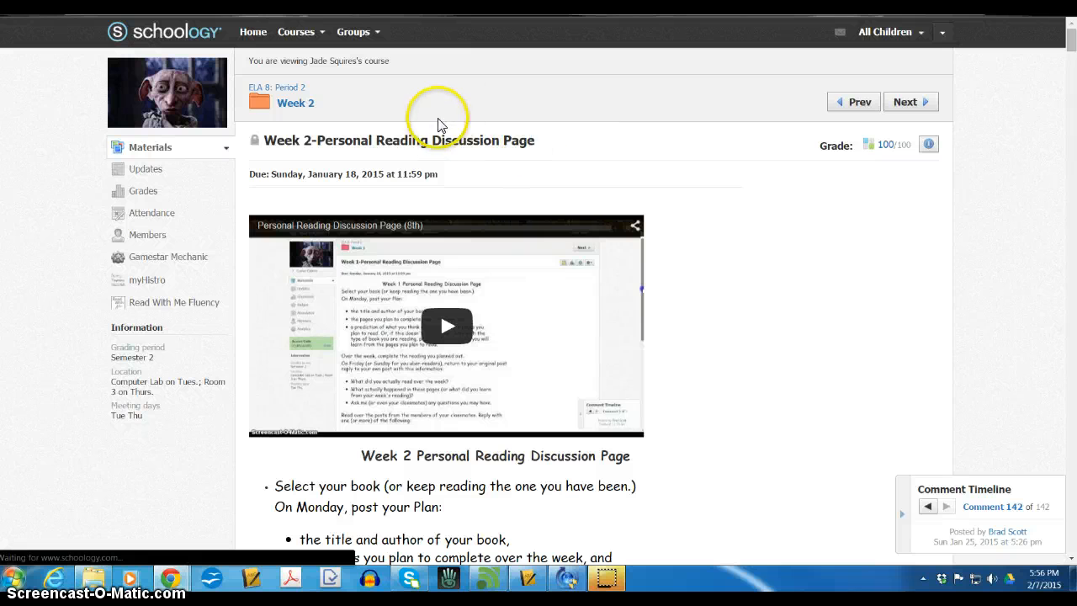
mouse_move(429, 101)
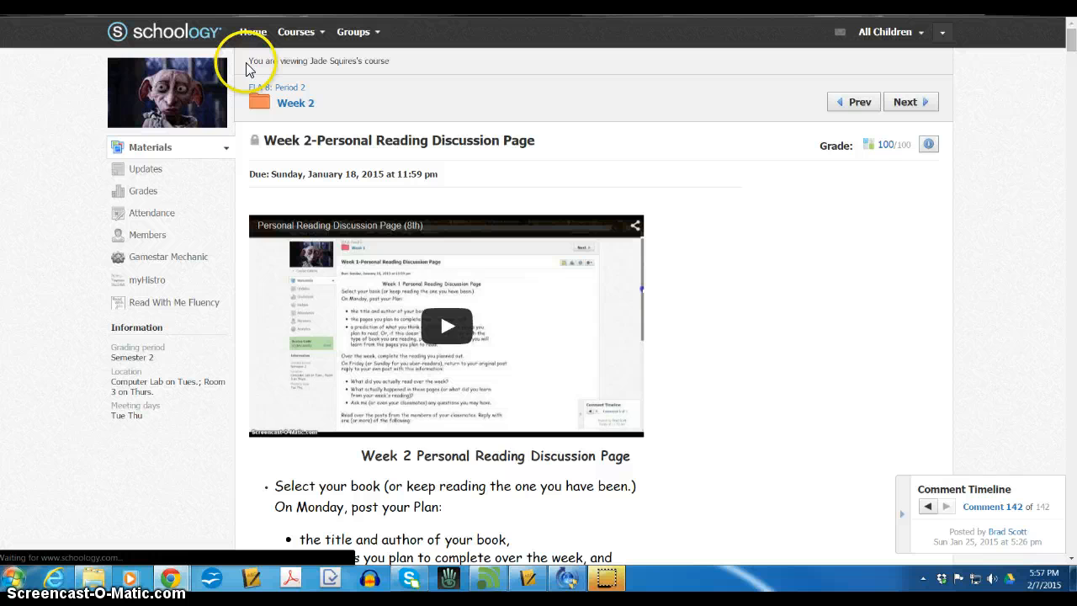
mouse_move(228, 37)
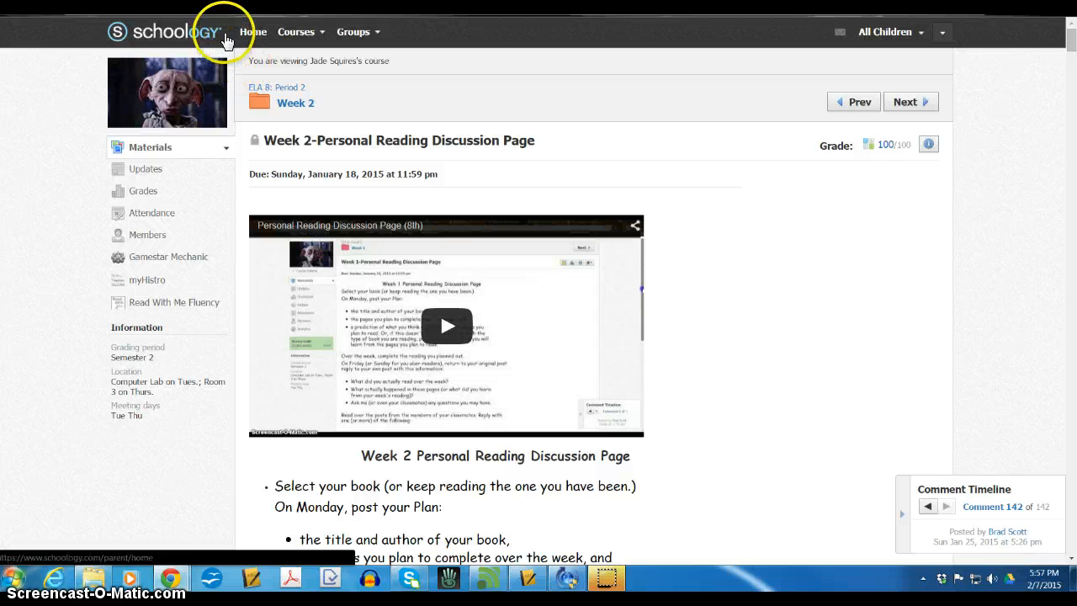